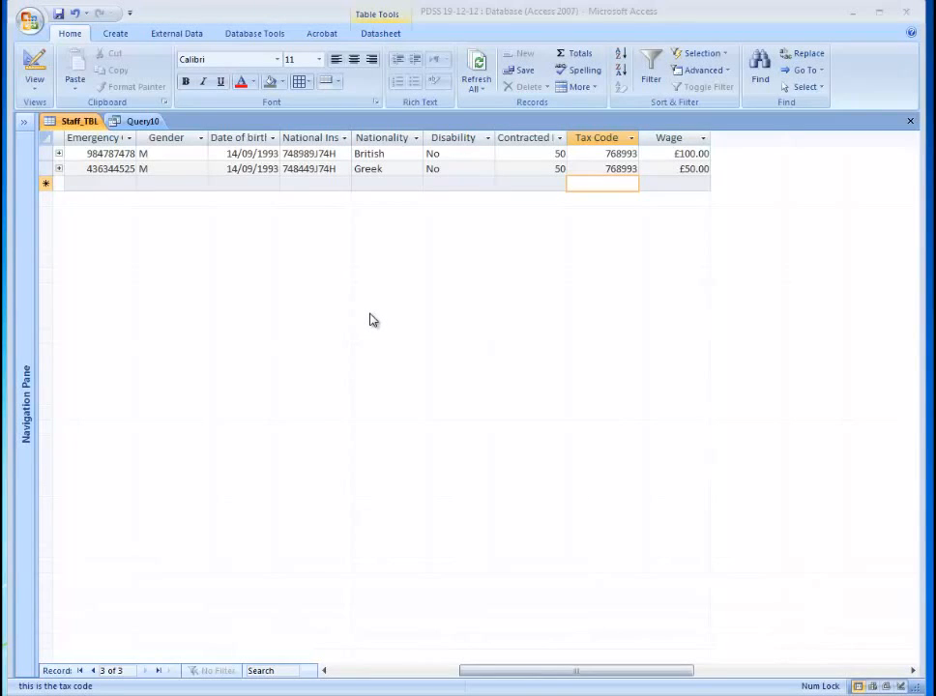
pyautogui.moveTo(584, 229)
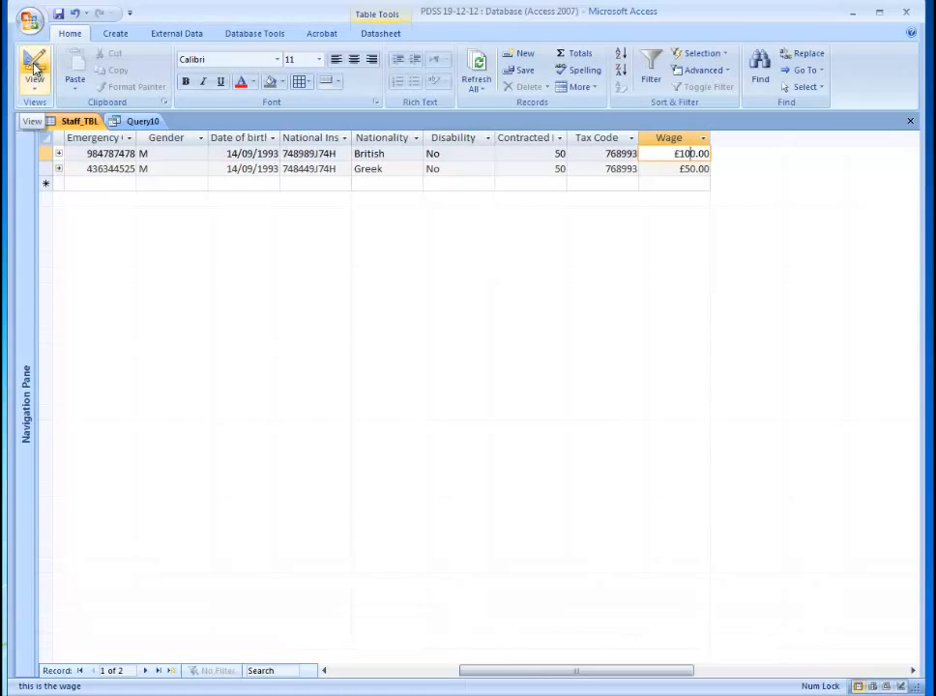
# Create a new design query on Staff_TBL with ID, Name, Surname and Wage fields
pyautogui.click(115, 32)
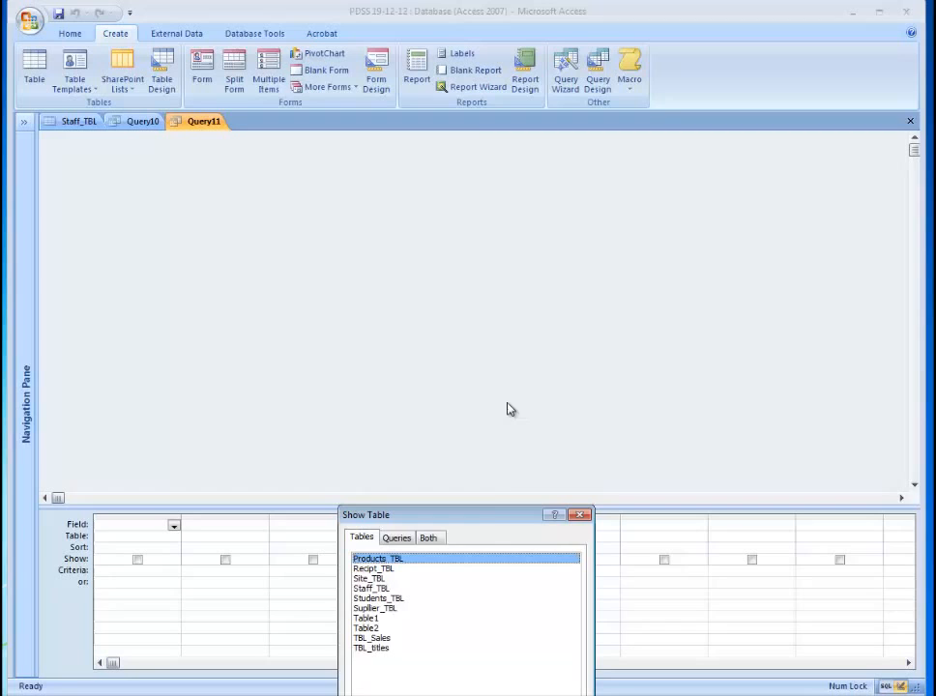
pyautogui.moveTo(465, 514); pyautogui.dragTo(548, 272)
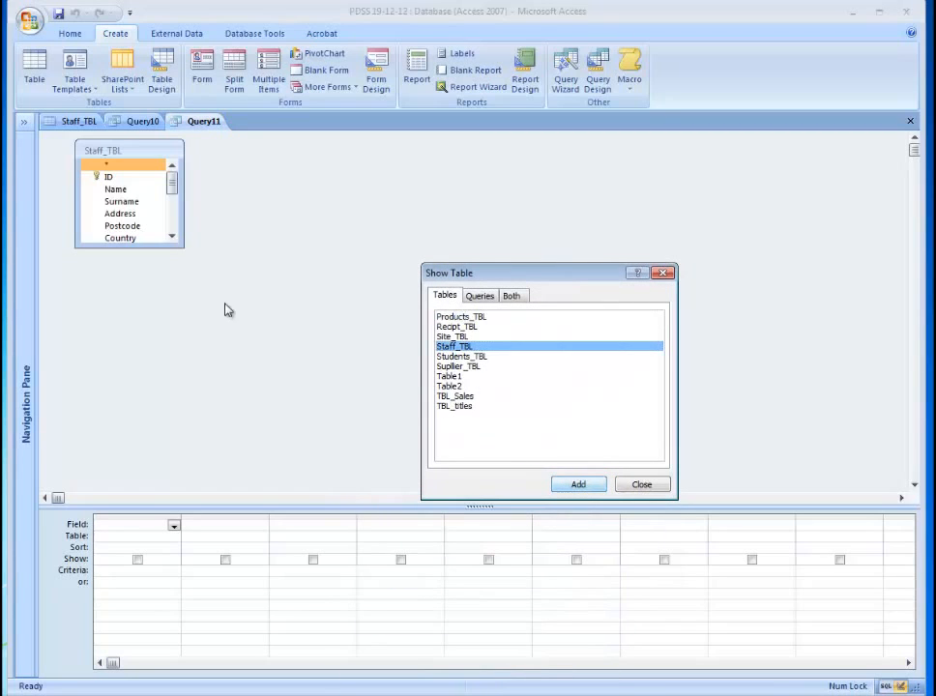
pyautogui.click(642, 484)
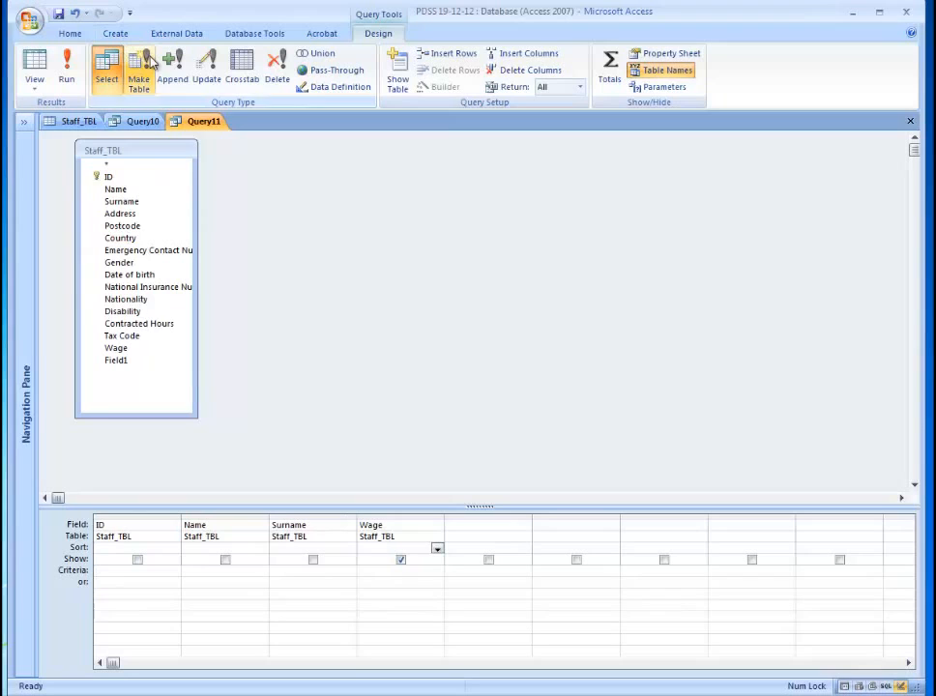
# Make Query11 an update query with Wage updating to Wage+20
pyautogui.click(206, 68)
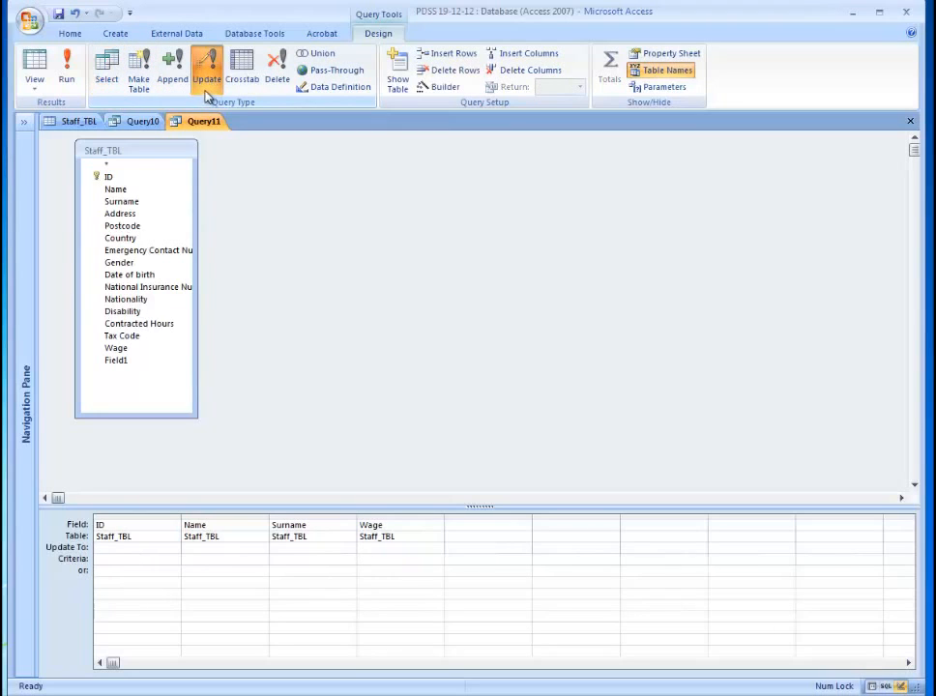
pyautogui.click(399, 557)
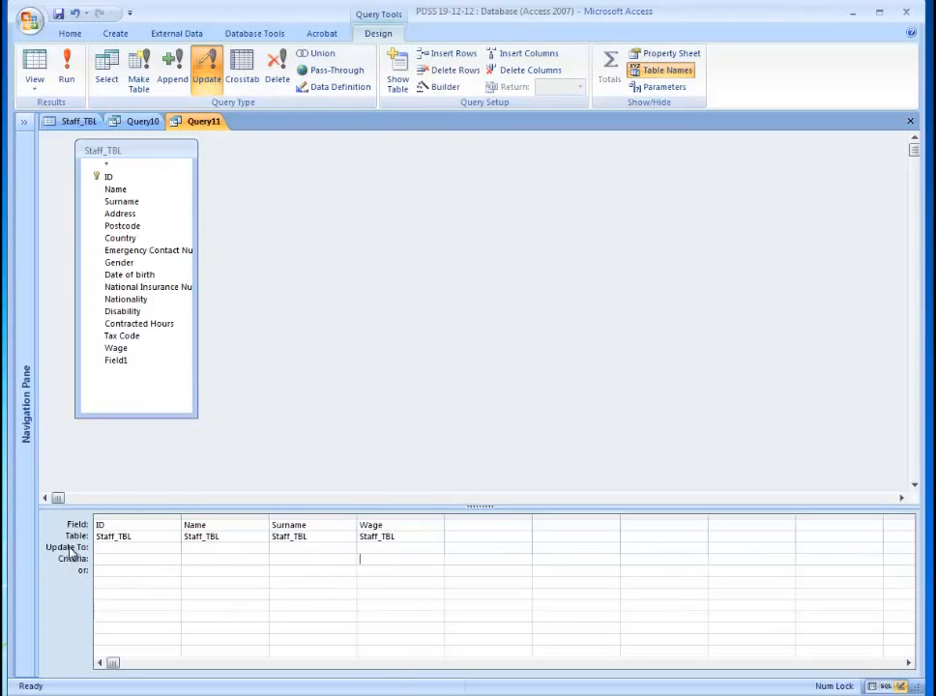
pyautogui.write('2')
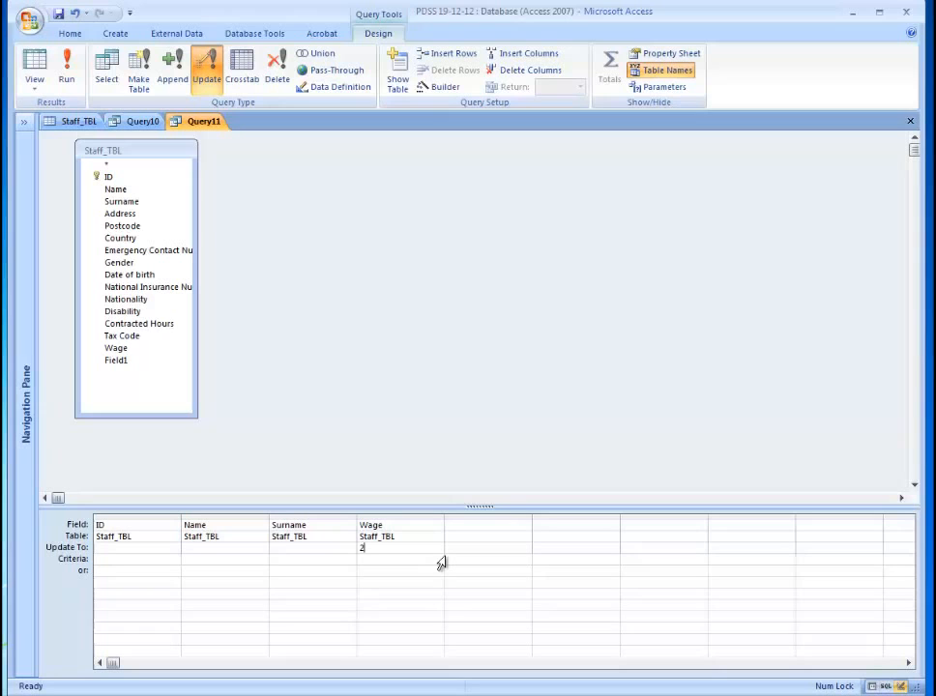
pyautogui.write('0')
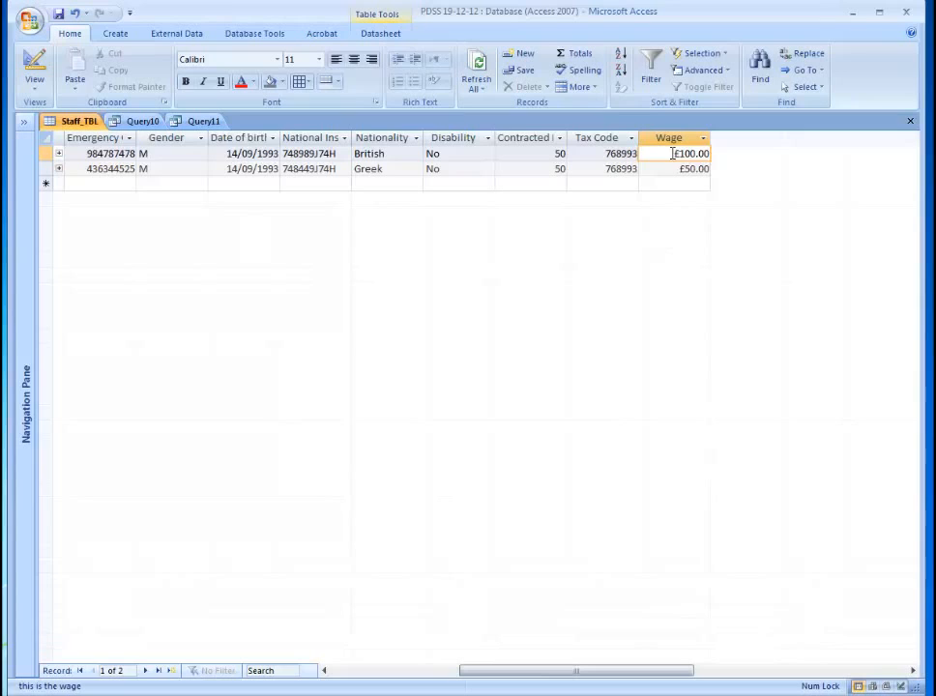
# Check the second employee's wage and select the Wage term in the expression
pyautogui.click(693, 169)
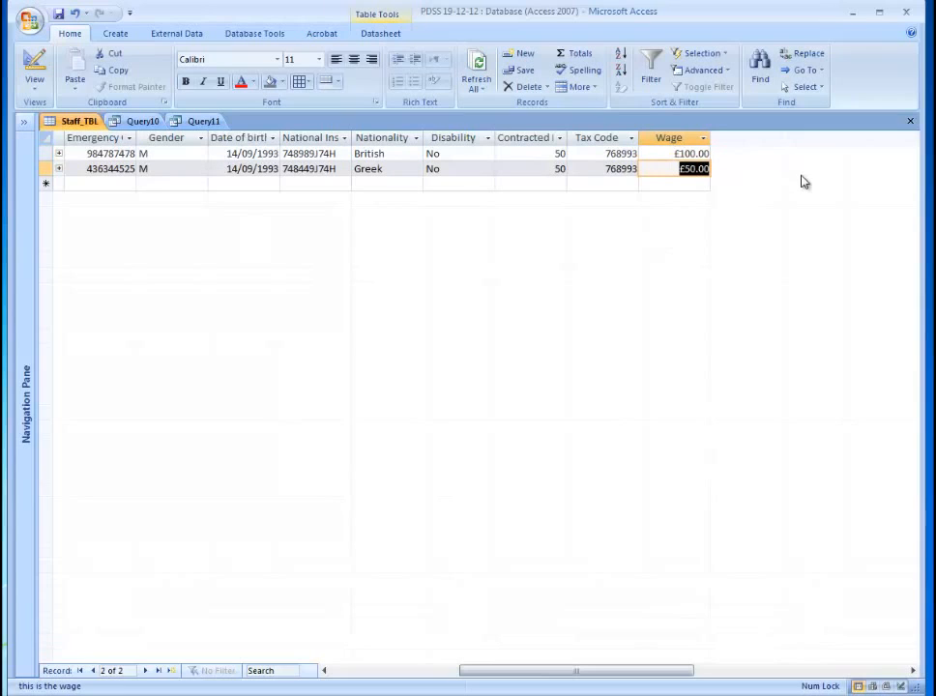
pyautogui.moveTo(657, 198)
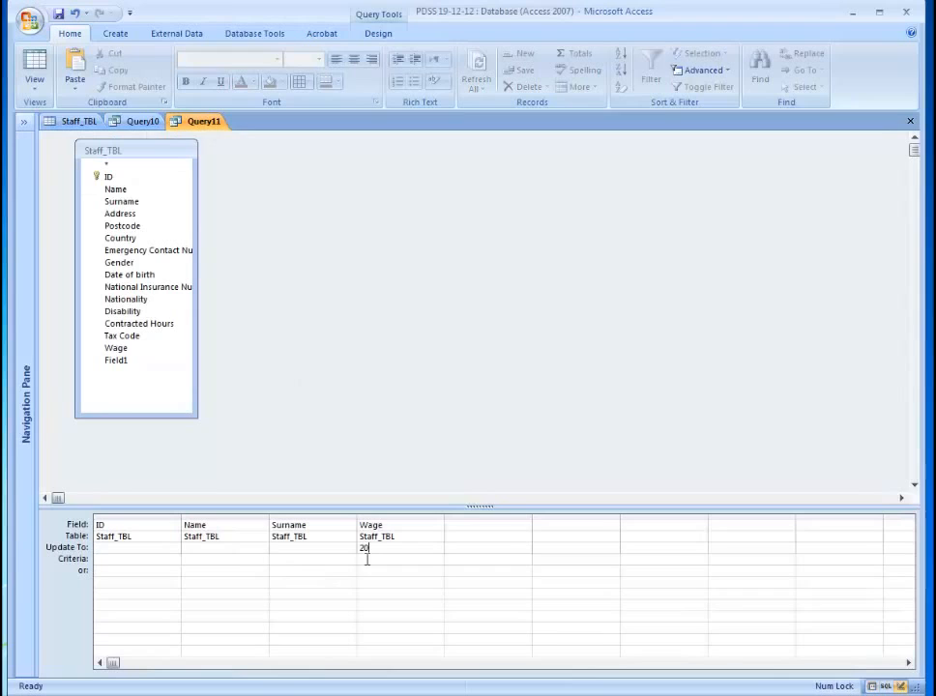
pyautogui.moveTo(540, 589)
pyautogui.write('Wage+')
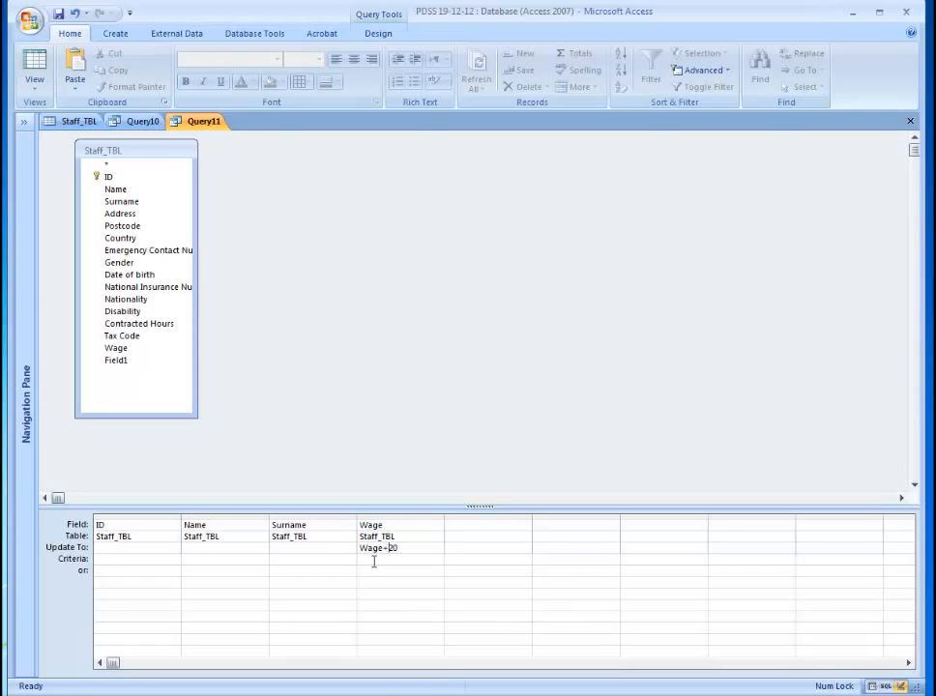
pyautogui.doubleClick(371, 548)
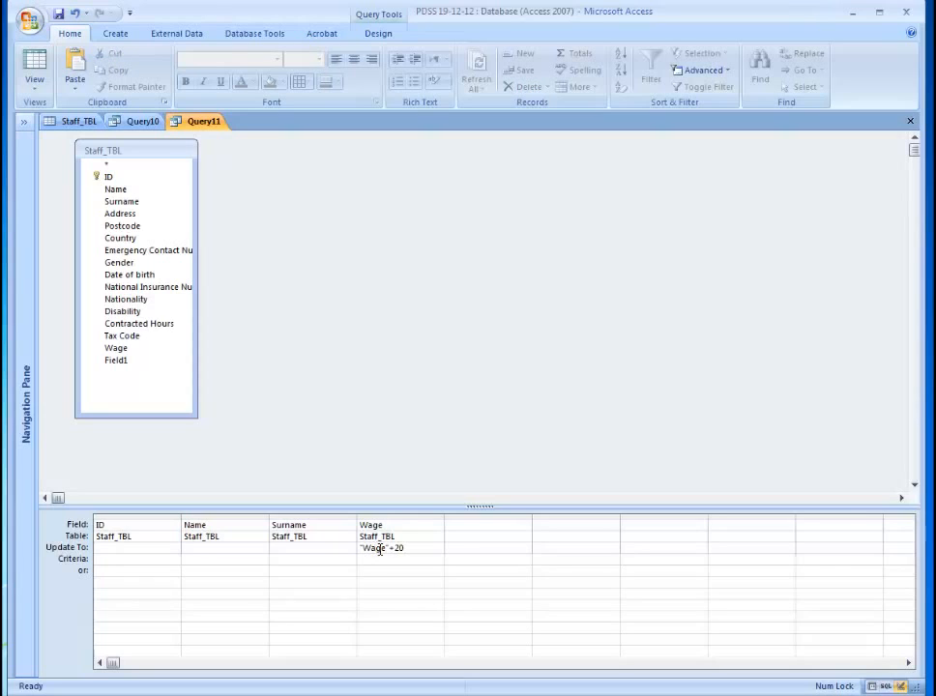
pyautogui.doubleClick(372, 548)
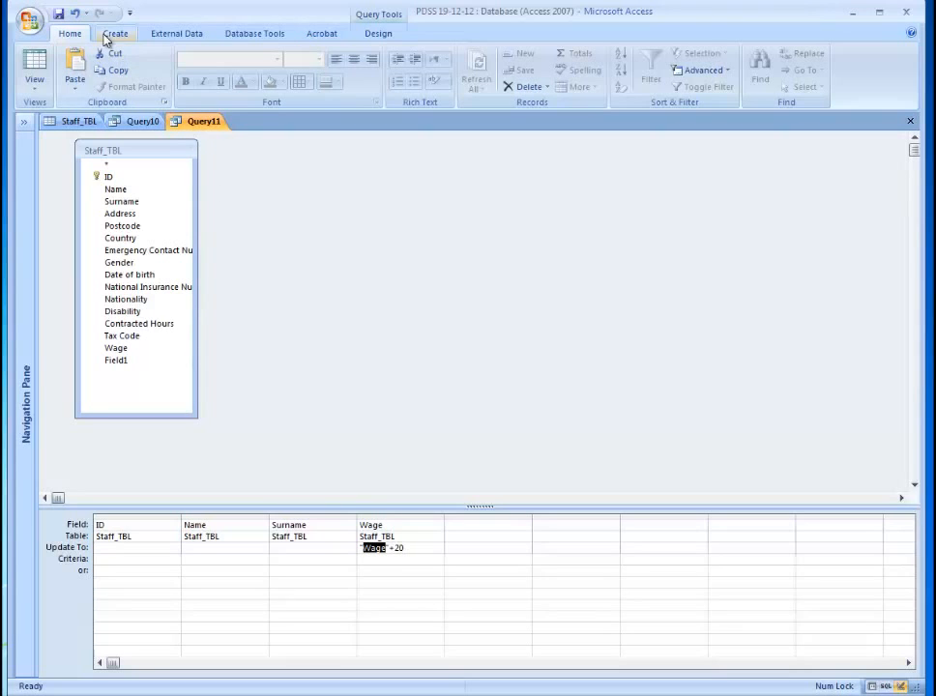
pyautogui.click(378, 33)
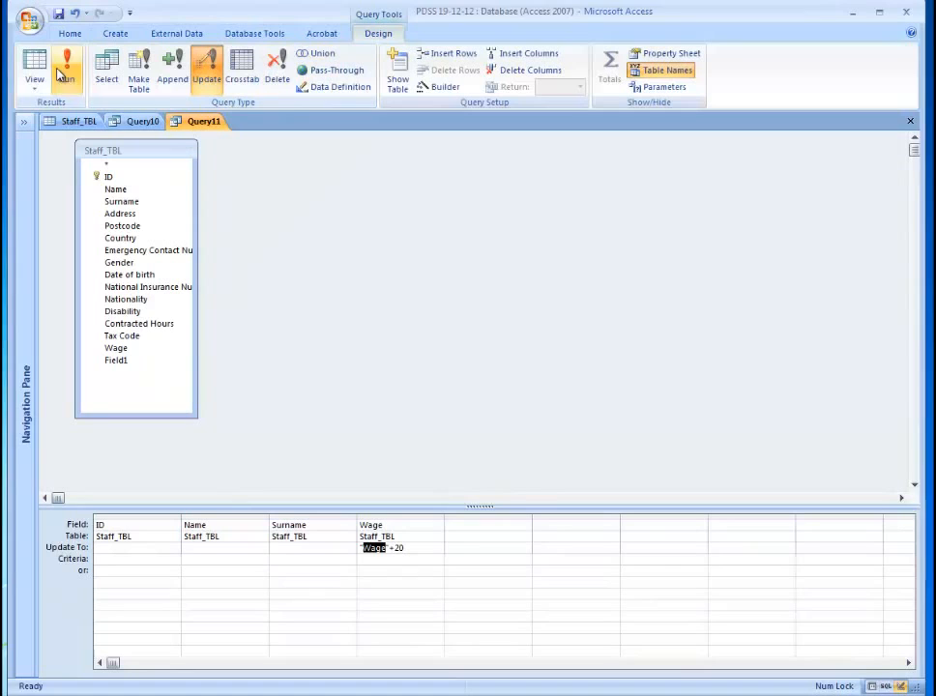
pyautogui.click(65, 65)
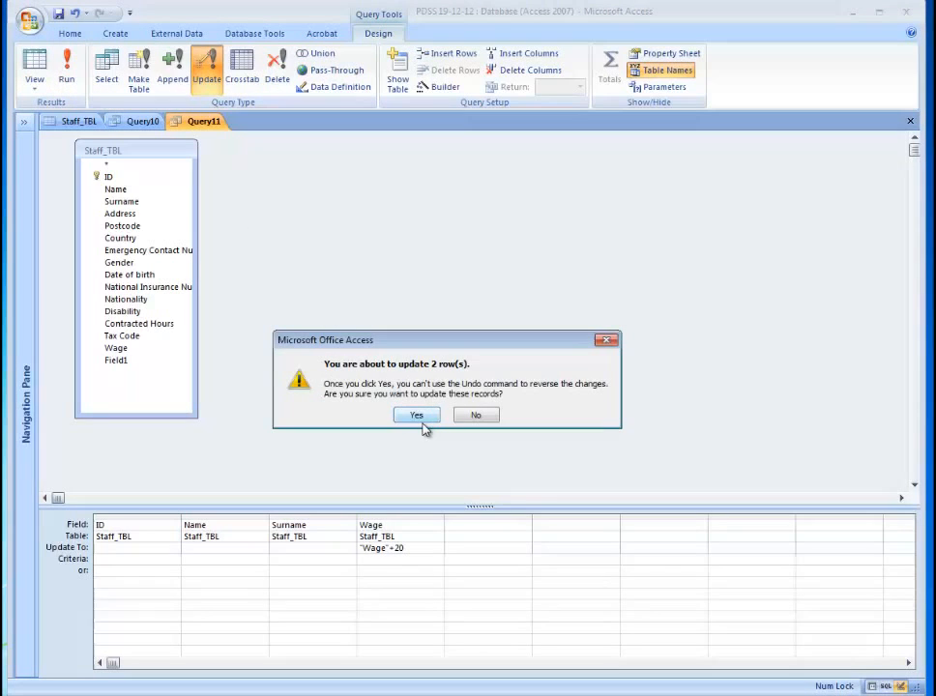
pyautogui.click(416, 414)
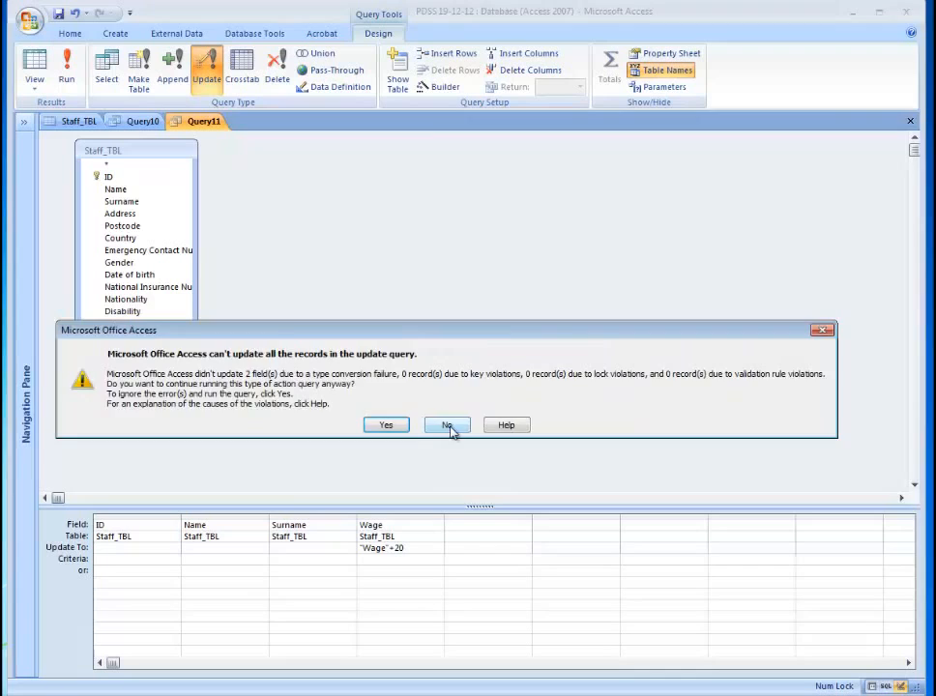
pyautogui.click(445, 425)
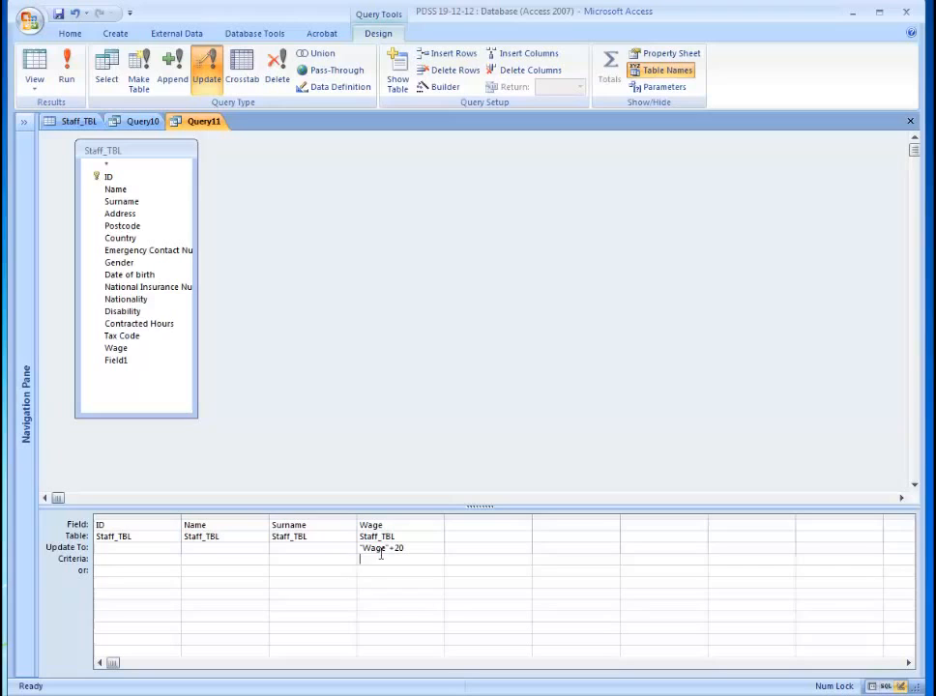
pyautogui.doubleClick(373, 548)
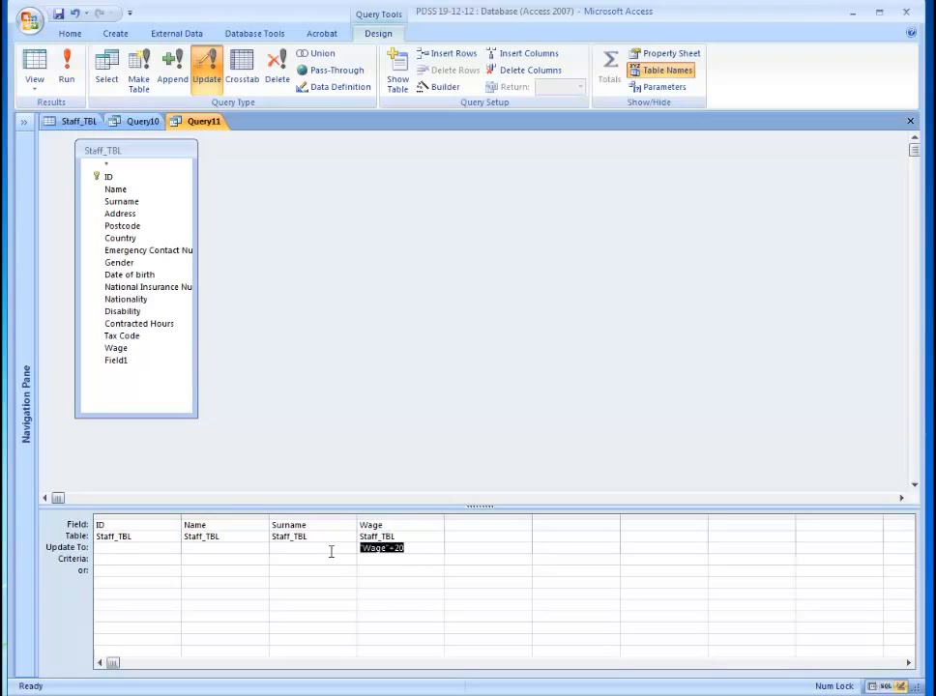
pyautogui.moveTo(377, 547)
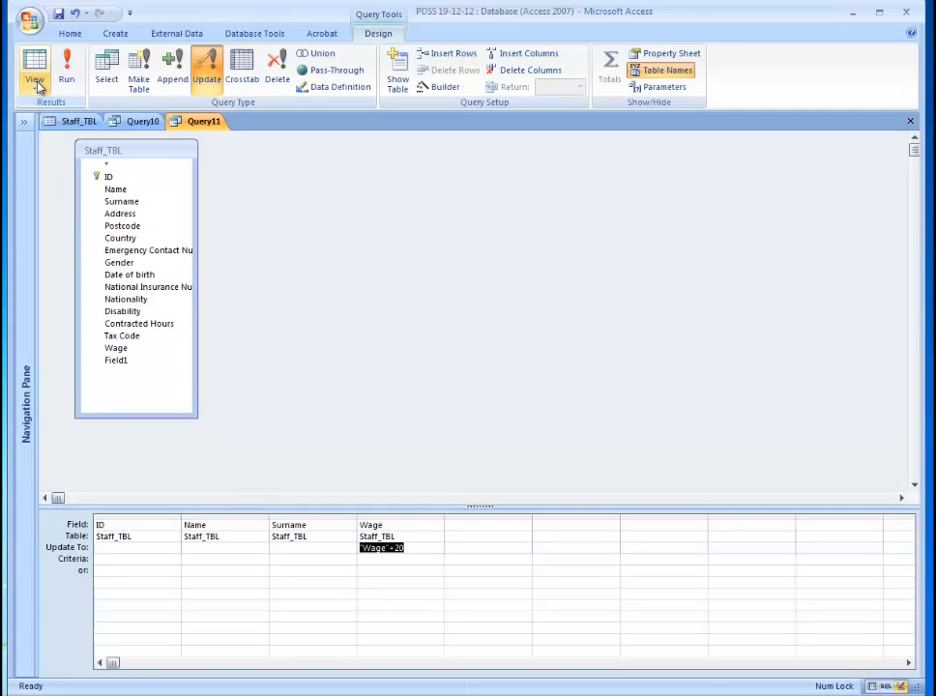
# In SQL view fix the statement to Wage = Wage+20 and run the 2-row update
pyautogui.click(35, 67)
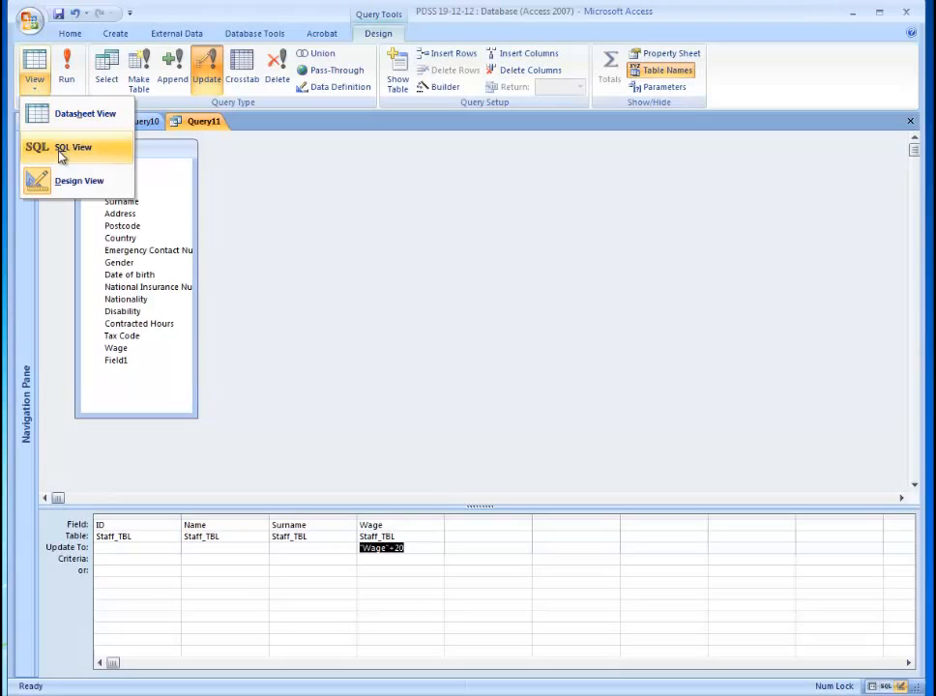
pyautogui.moveTo(53, 156)
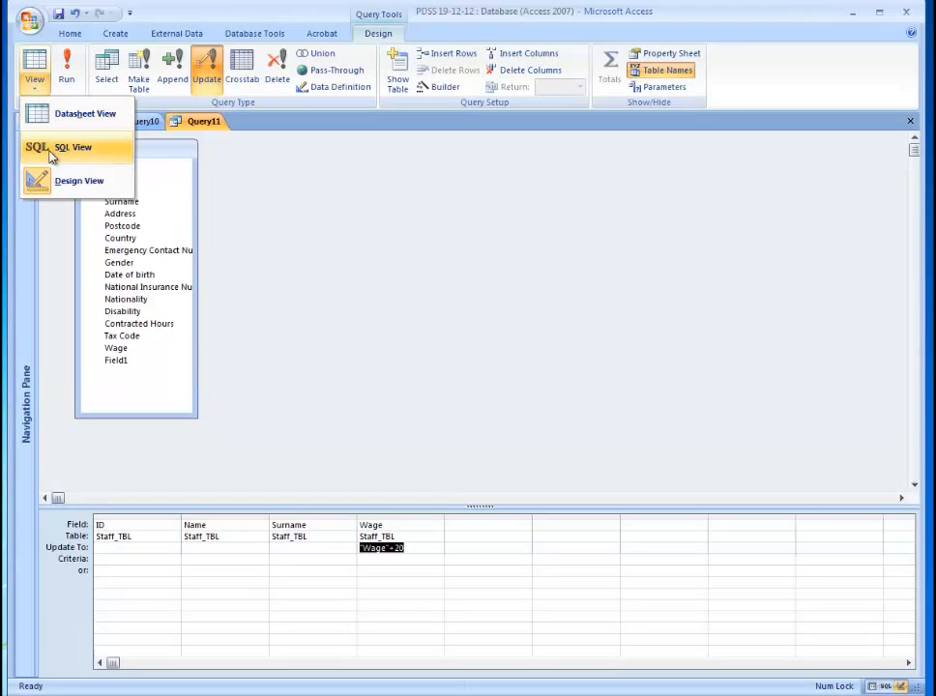
pyautogui.click(72, 146)
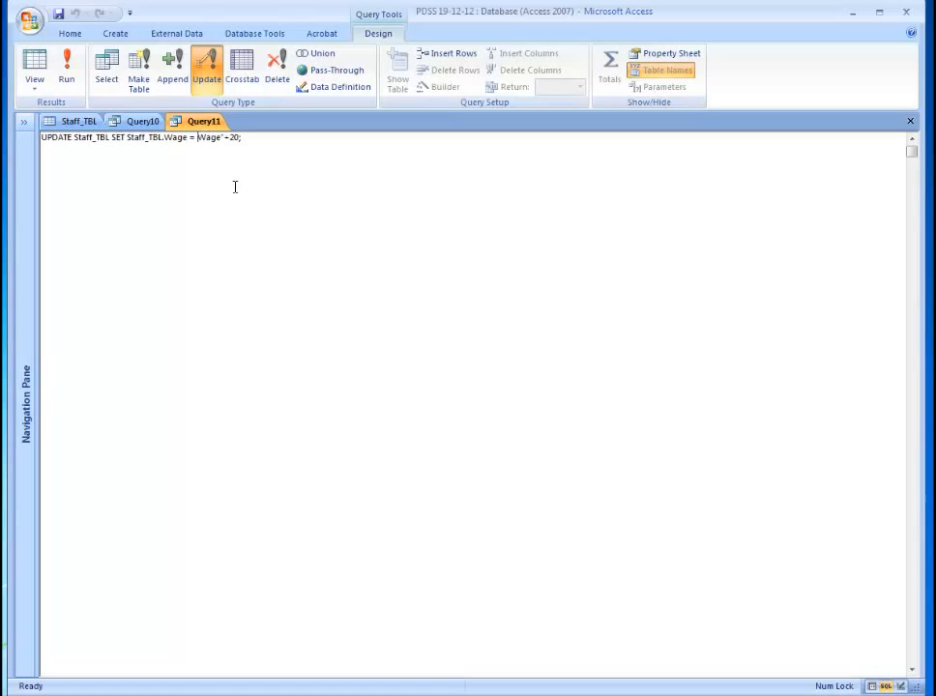
pyautogui.click(221, 137)
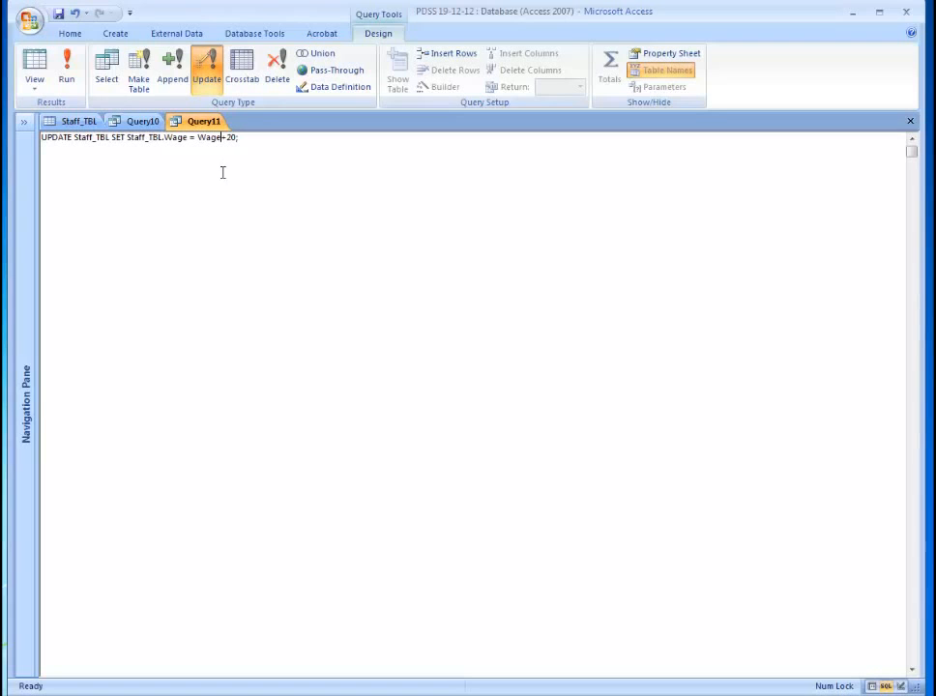
pyautogui.click(65, 62)
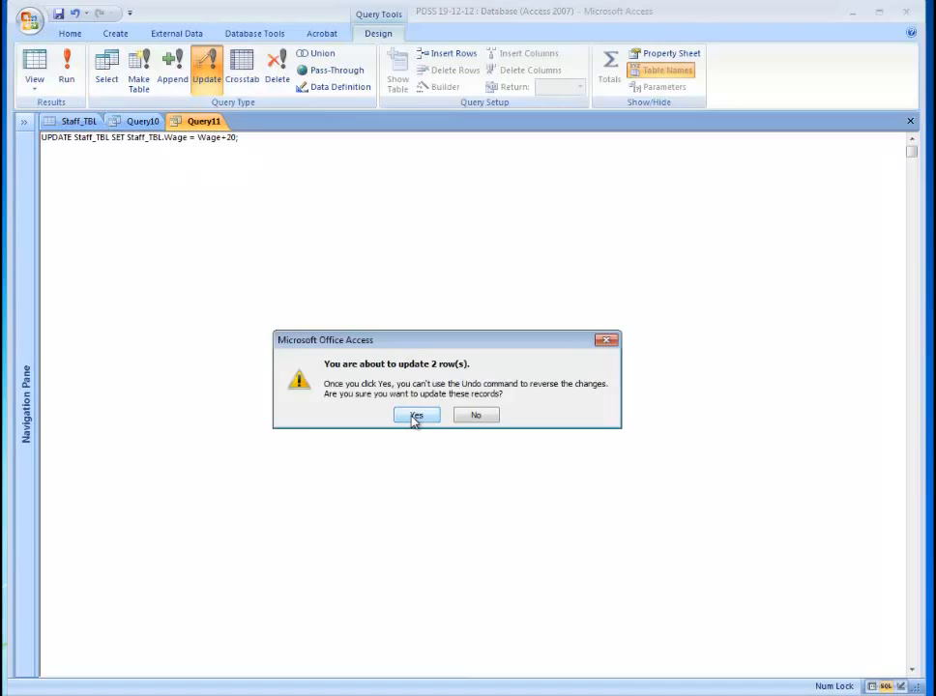
pyautogui.click(415, 415)
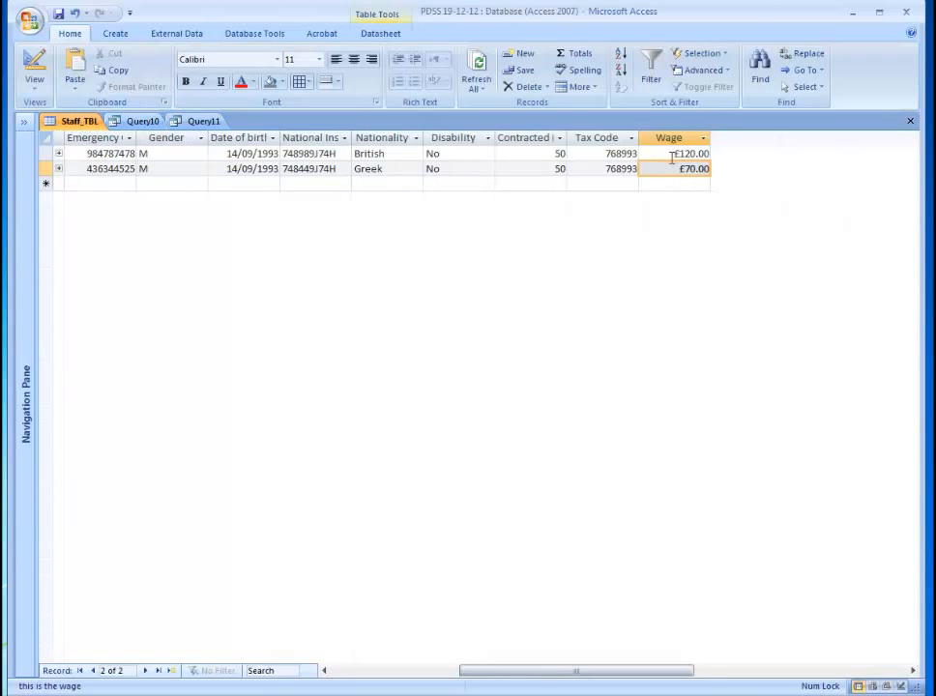
# Review the £120/£70 wages in Staff_TBL and reset them to £100 and £50
pyautogui.click(690, 153)
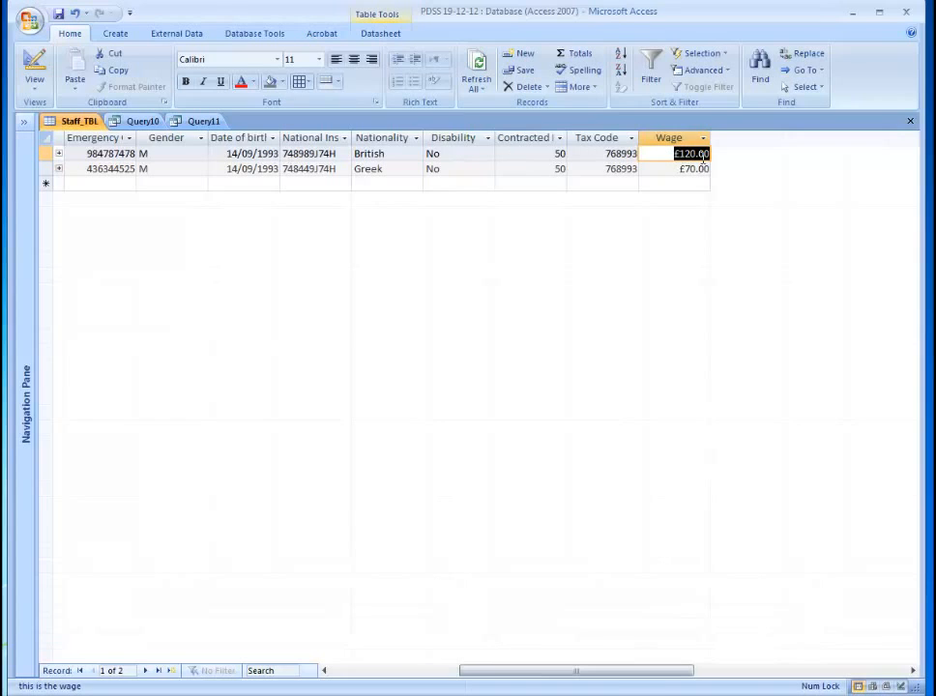
pyautogui.click(692, 168)
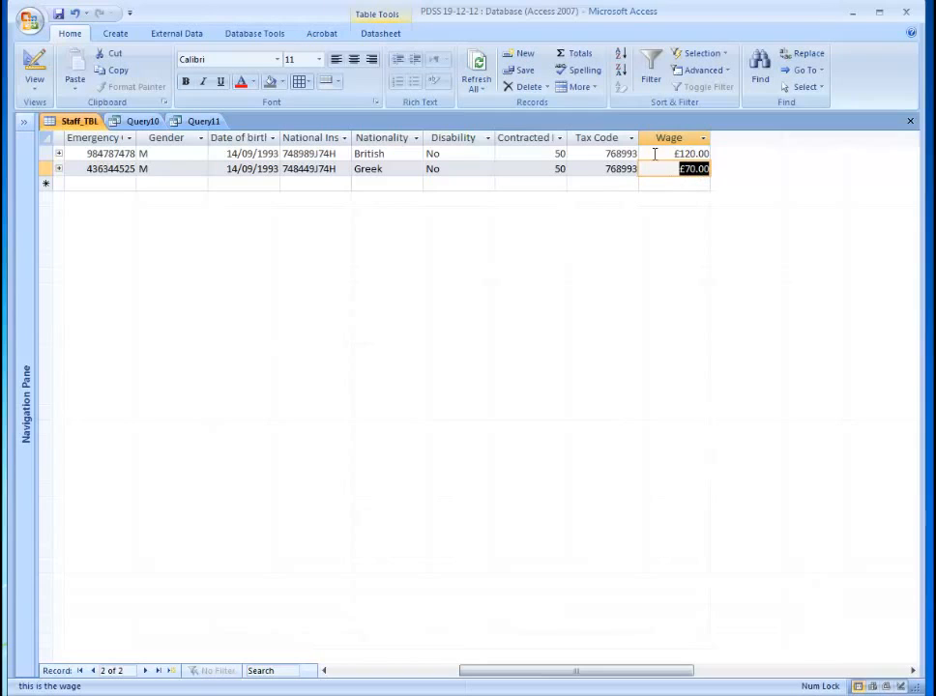
pyautogui.click(691, 153)
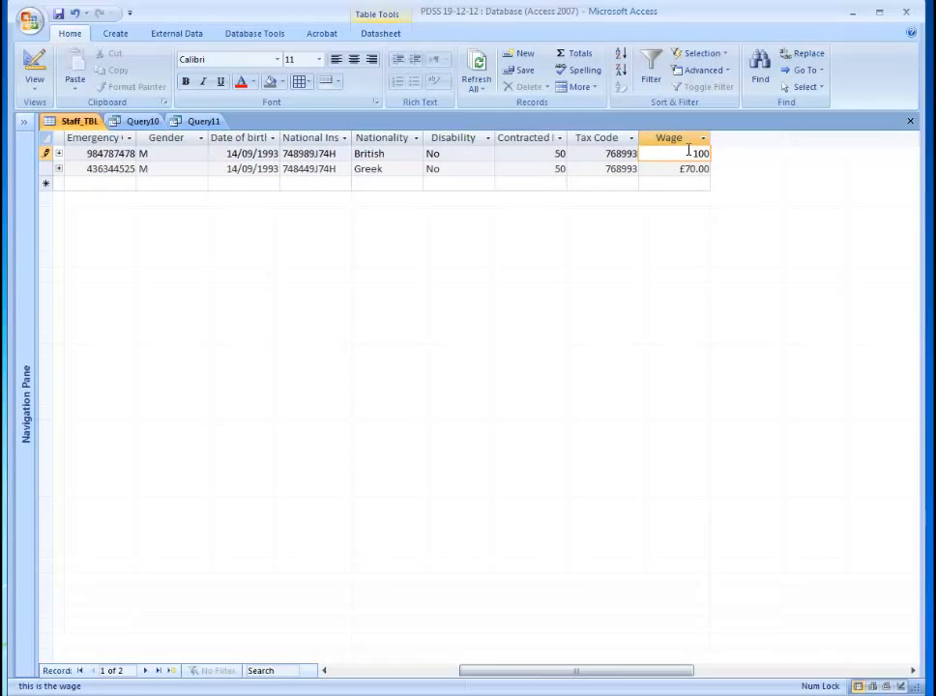
pyautogui.click(686, 168)
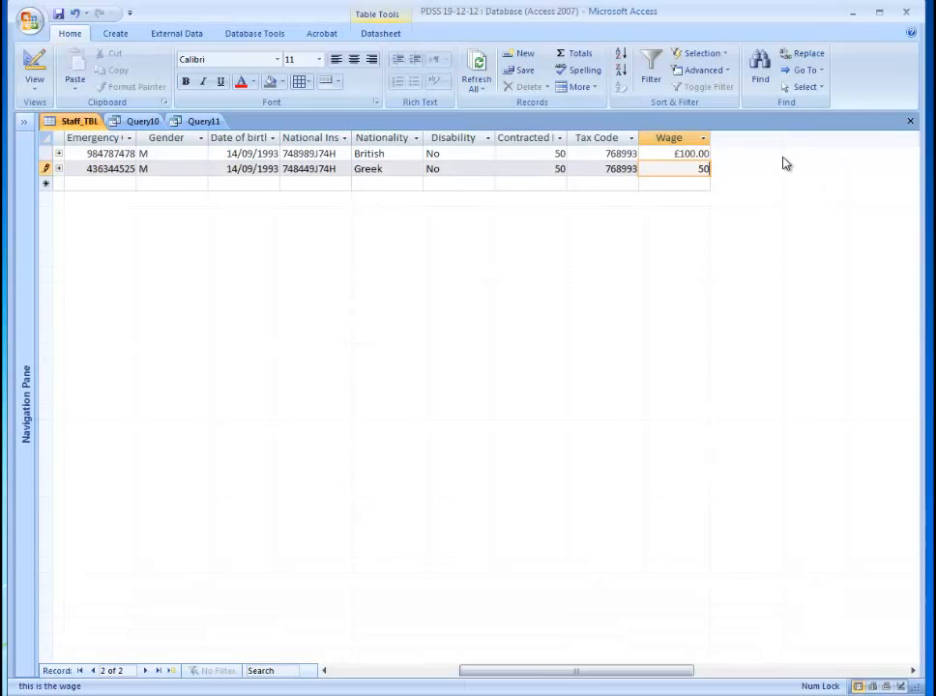
pyautogui.click(529, 169)
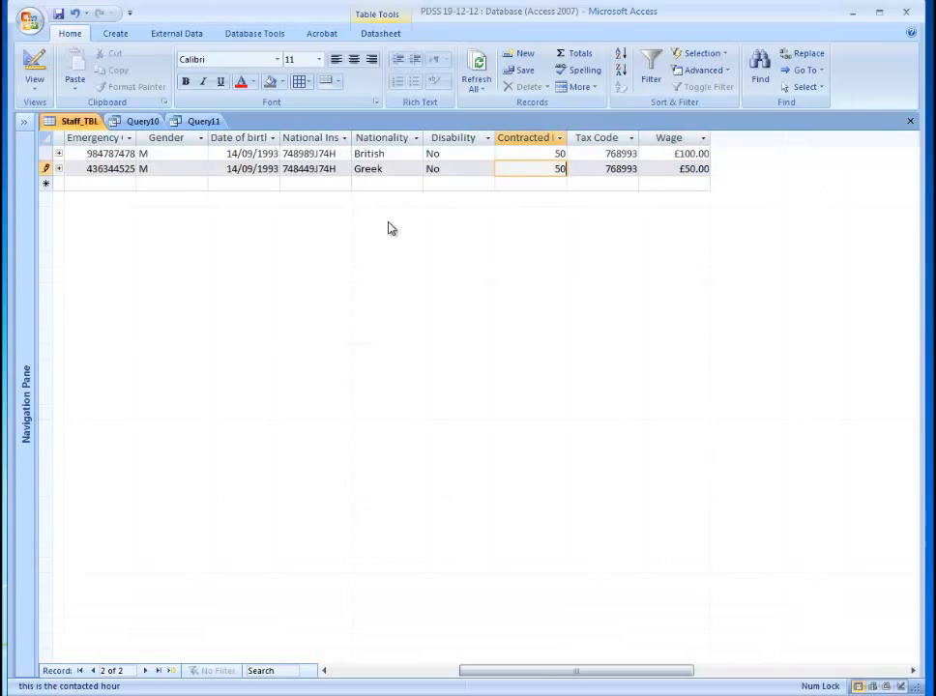
pyautogui.moveTo(200, 239)
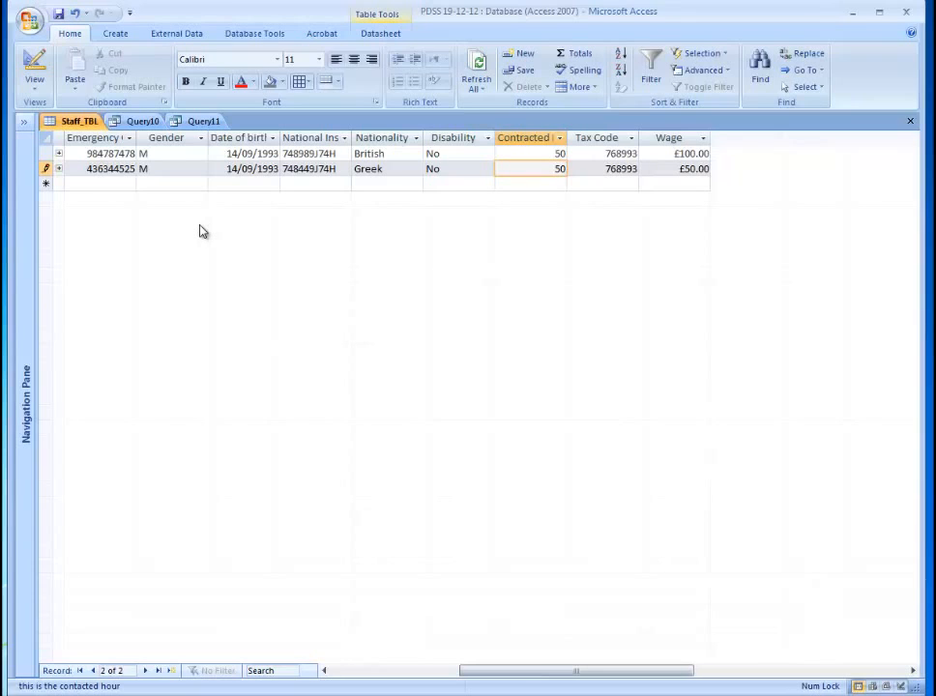
pyautogui.moveTo(171, 214)
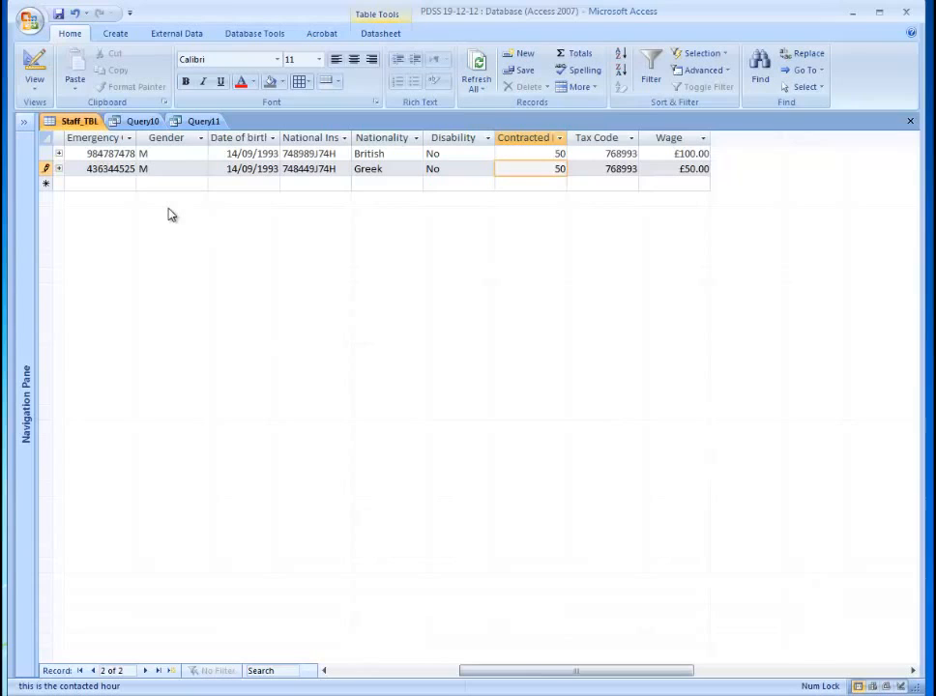
# Return to Query11 in SQL view and replace the +20 with a Wage-based expression
pyautogui.click(203, 121)
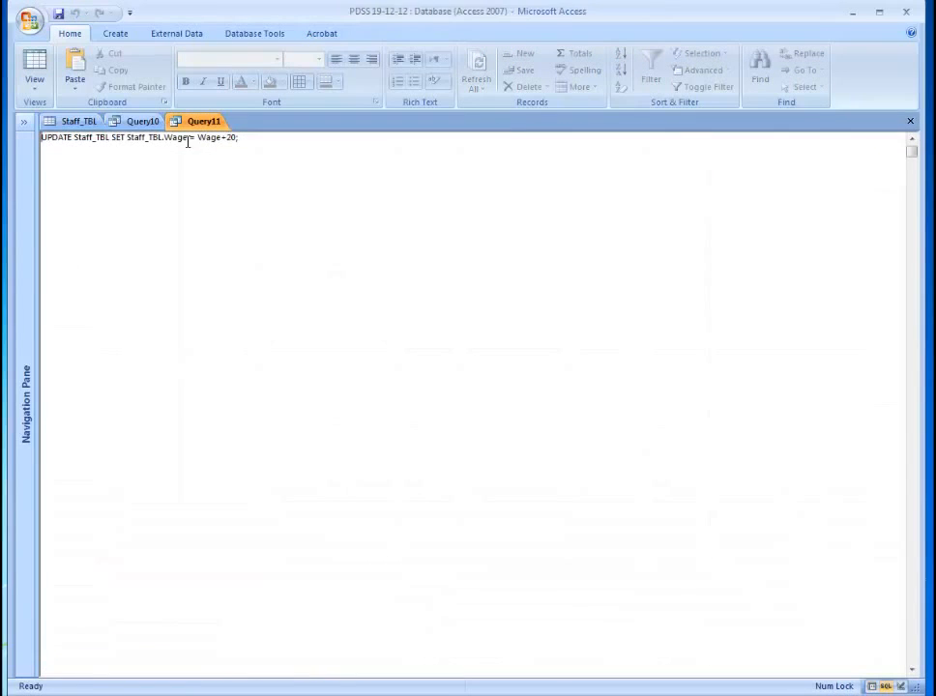
pyautogui.click(35, 69)
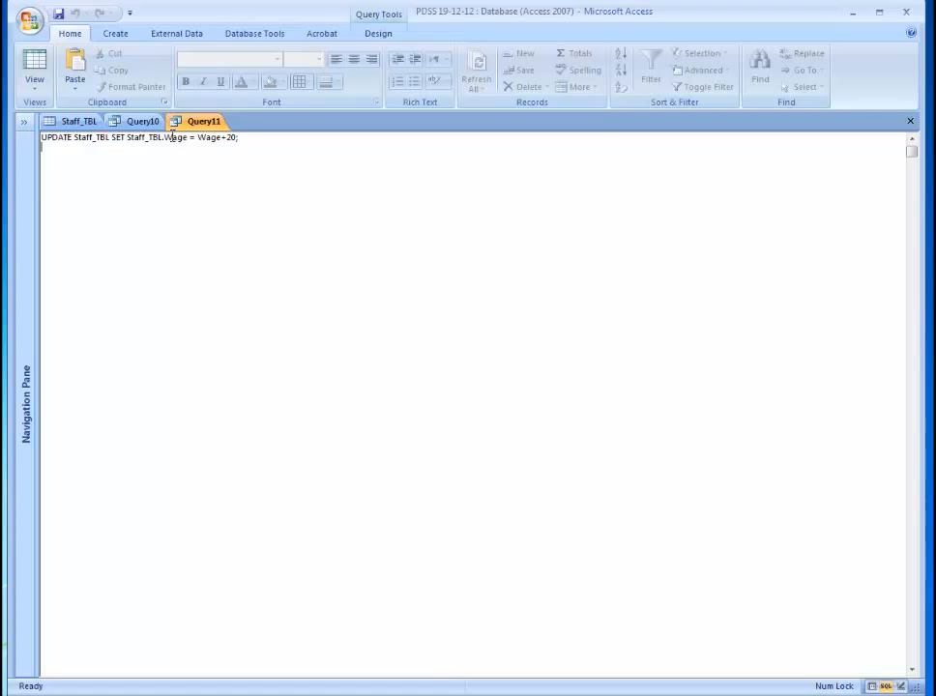
pyautogui.click(34, 72)
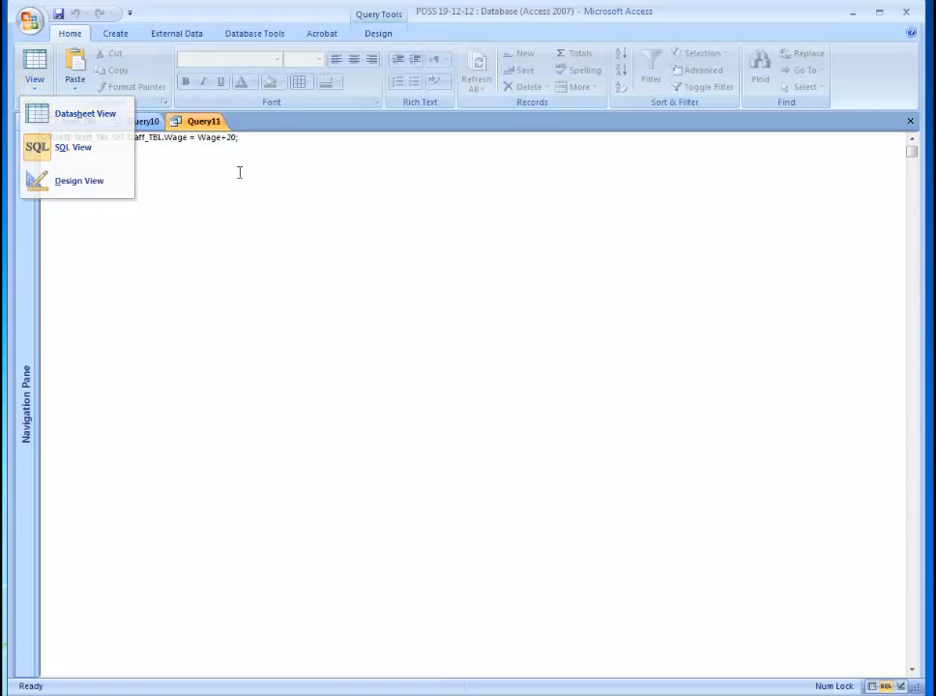
pyautogui.click(73, 146)
pyautogui.write('*0.10')
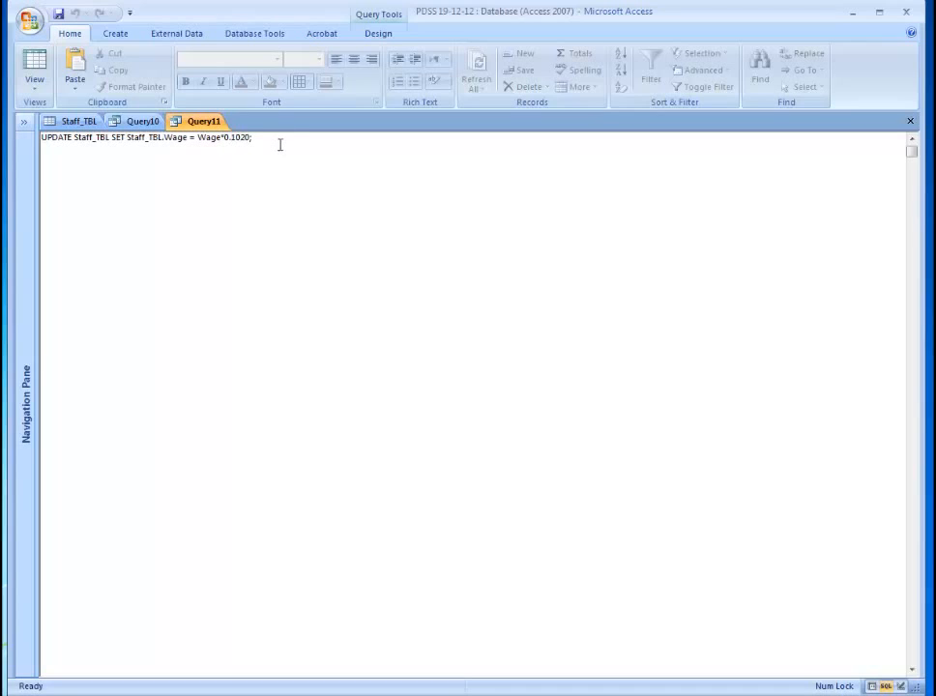
pyautogui.press('BackSpace')
pyautogui.write(' +')
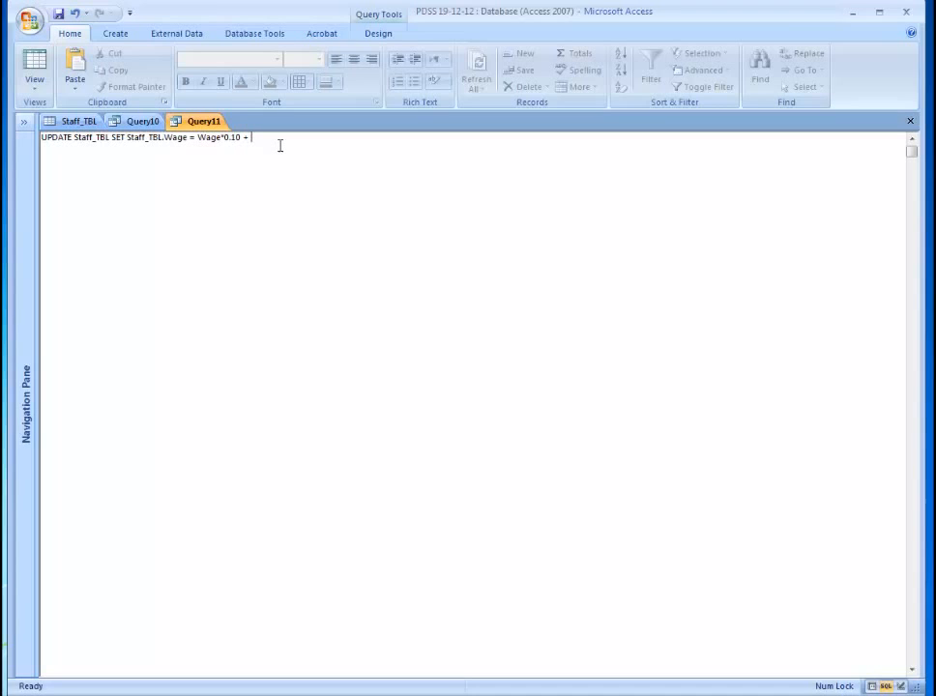
pyautogui.write('Wage')
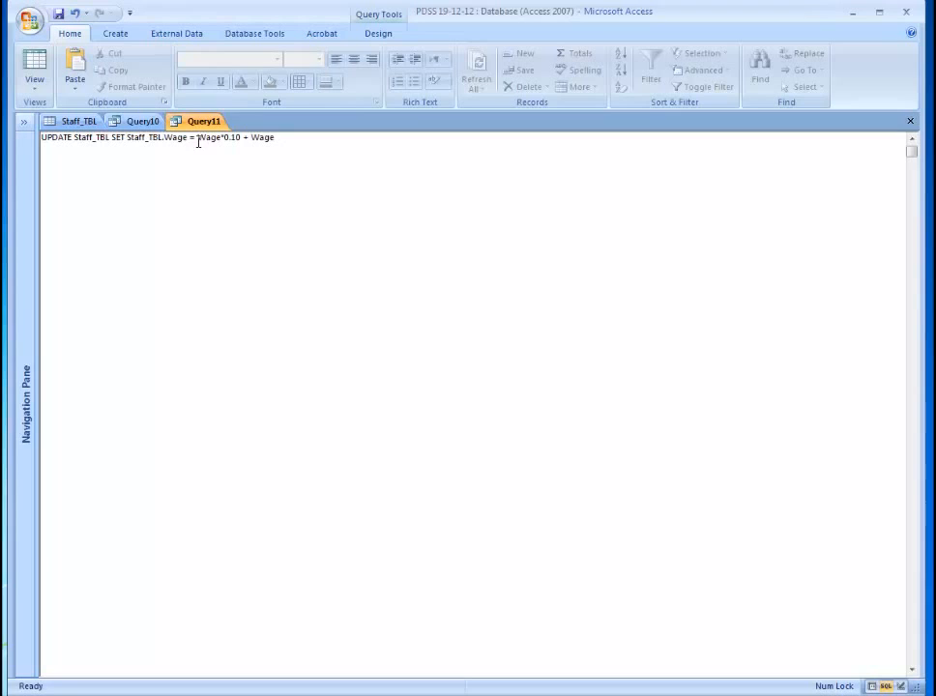
# Bracket the expression so the SQL reads SET Staff_TBL.Wage = ((Wage*0.10) + Wage)
pyautogui.doubleClick(217, 137)
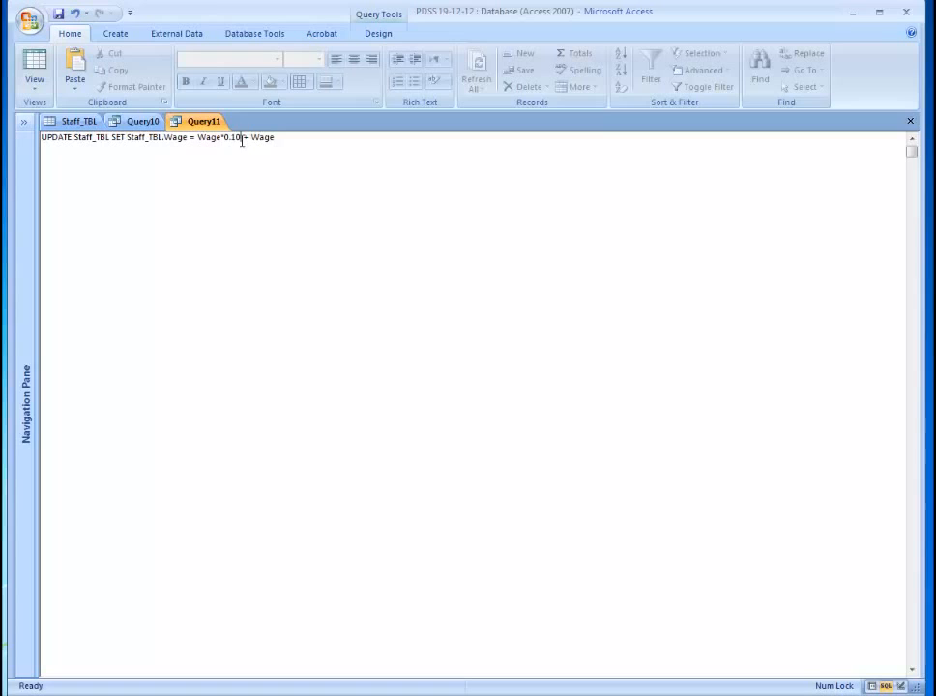
pyautogui.doubleClick(220, 136)
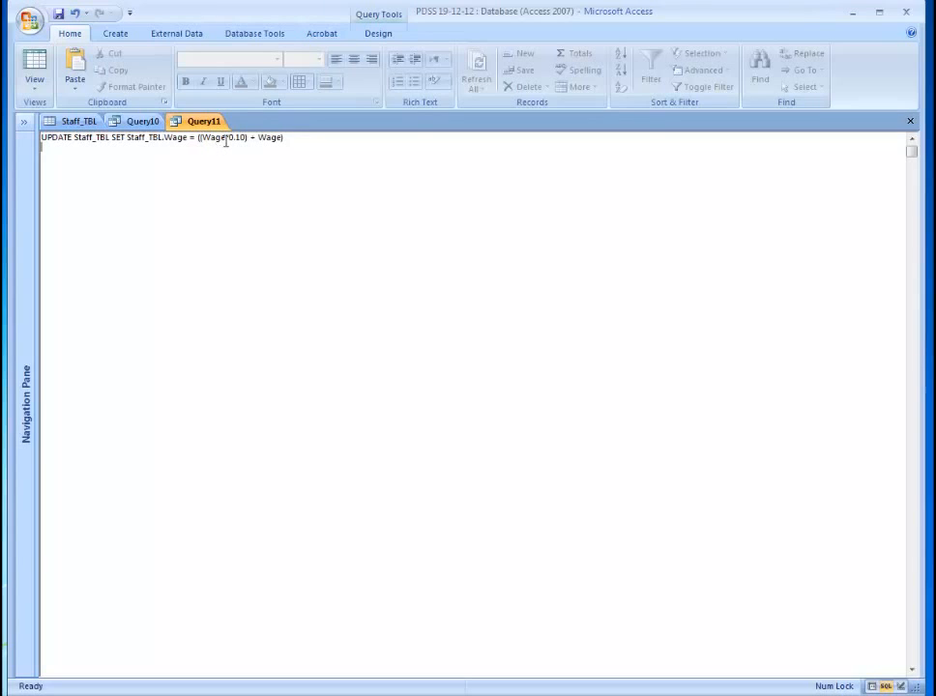
pyautogui.doubleClick(213, 136)
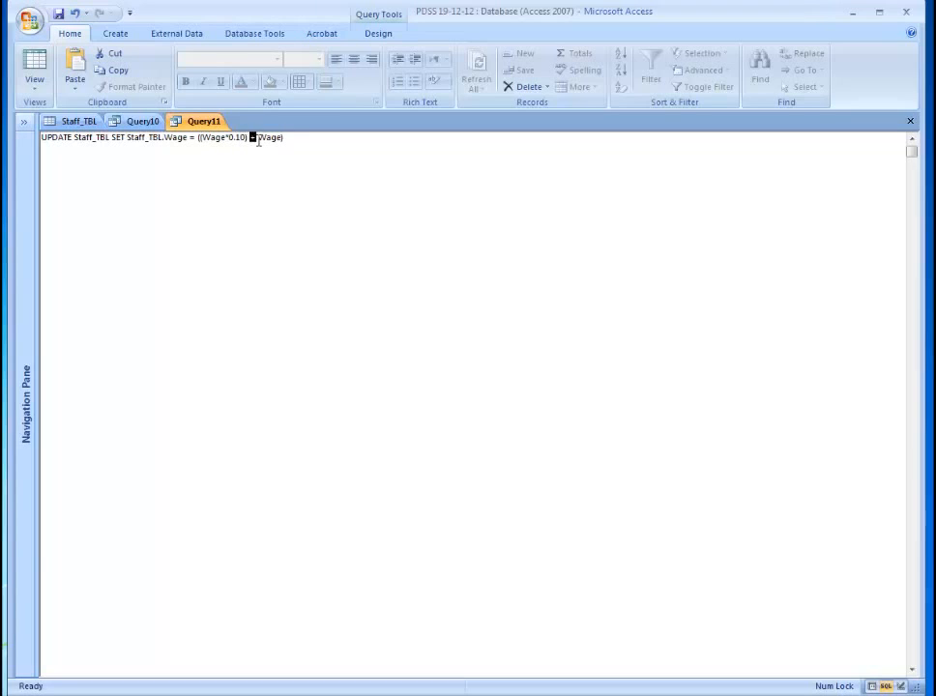
pyautogui.doubleClick(269, 136)
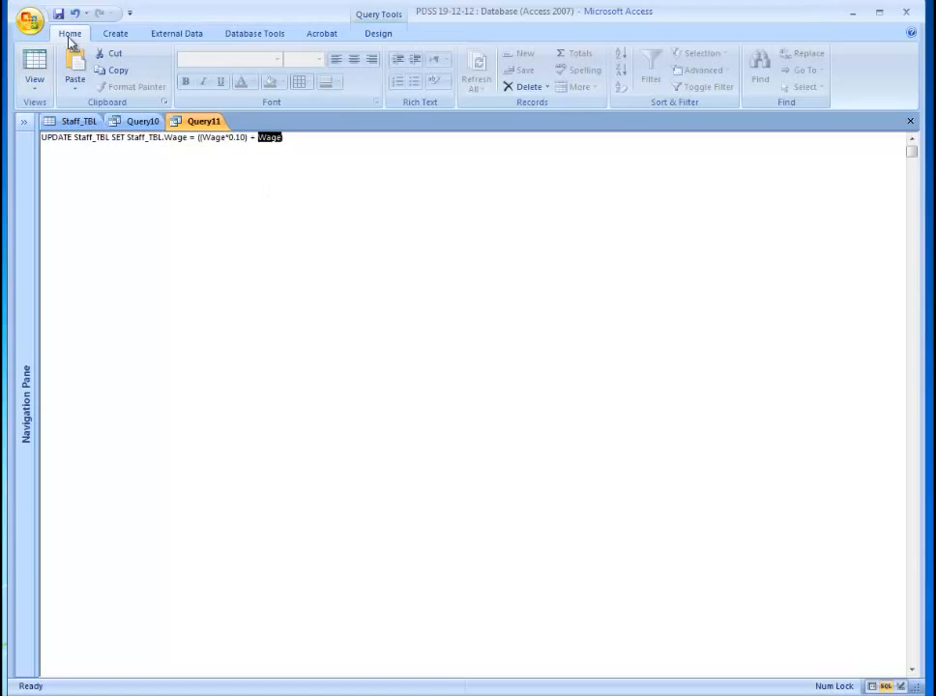
# Run the 10% raise update query and confirm the 2-row update
pyautogui.click(378, 33)
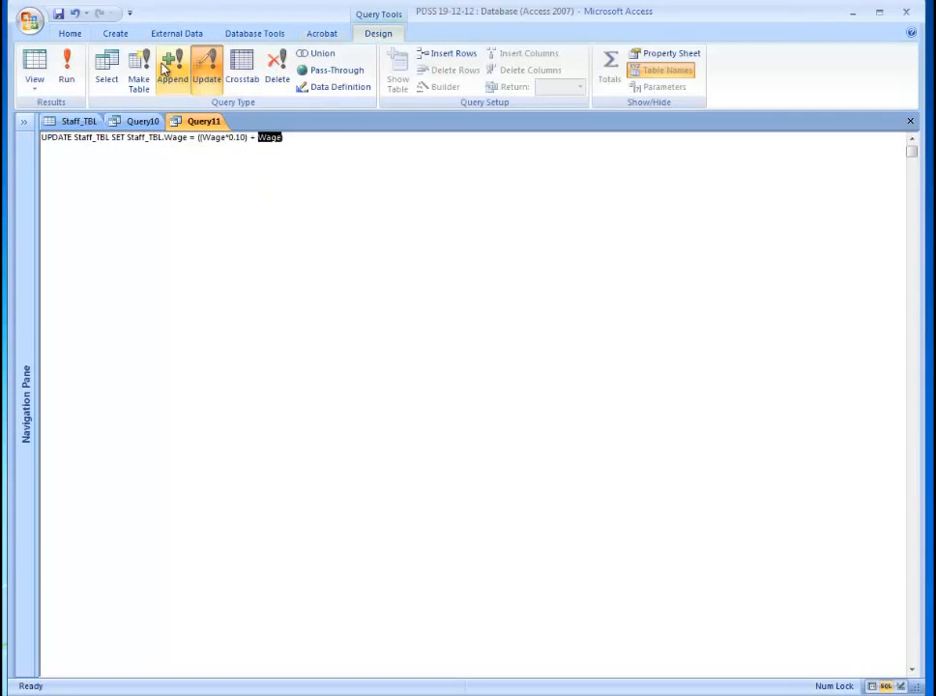
pyautogui.click(66, 68)
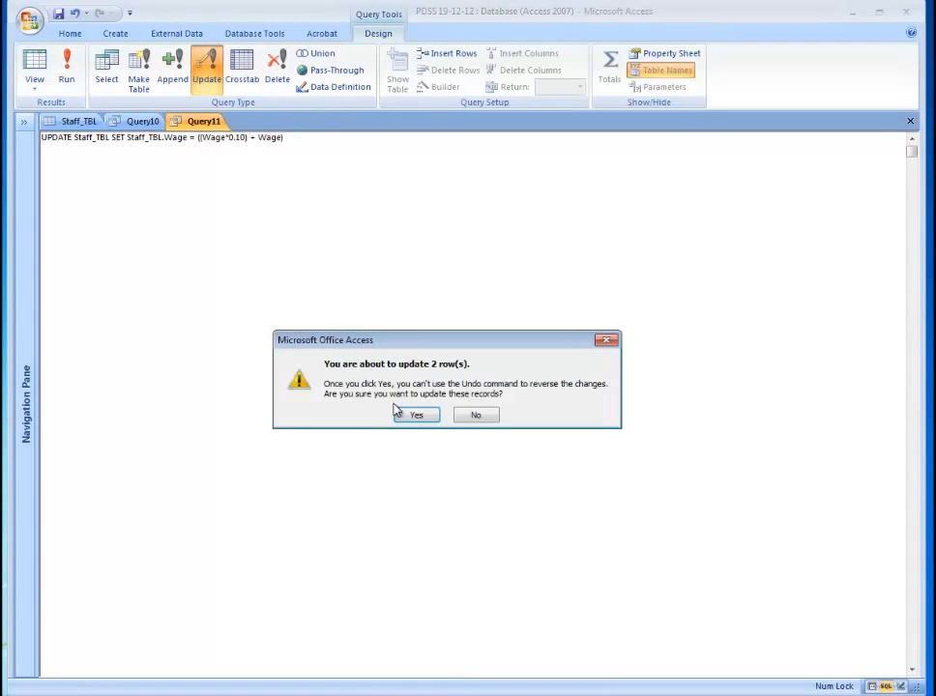
pyautogui.click(416, 415)
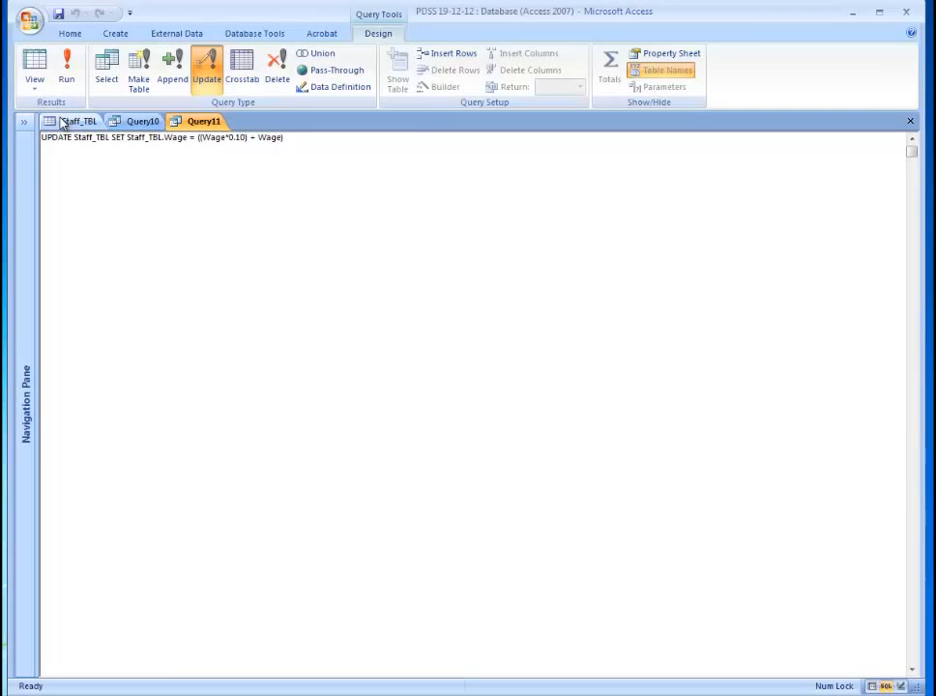
# Check Staff_TBL now shows wages of £110.00 and £55.00
pyautogui.click(66, 68)
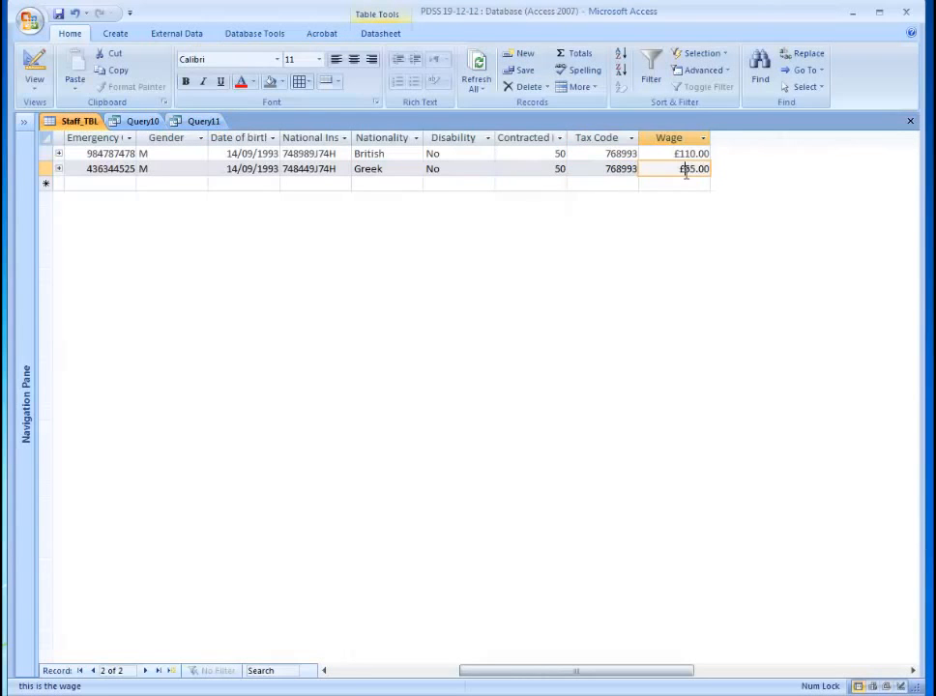
pyautogui.click(686, 153)
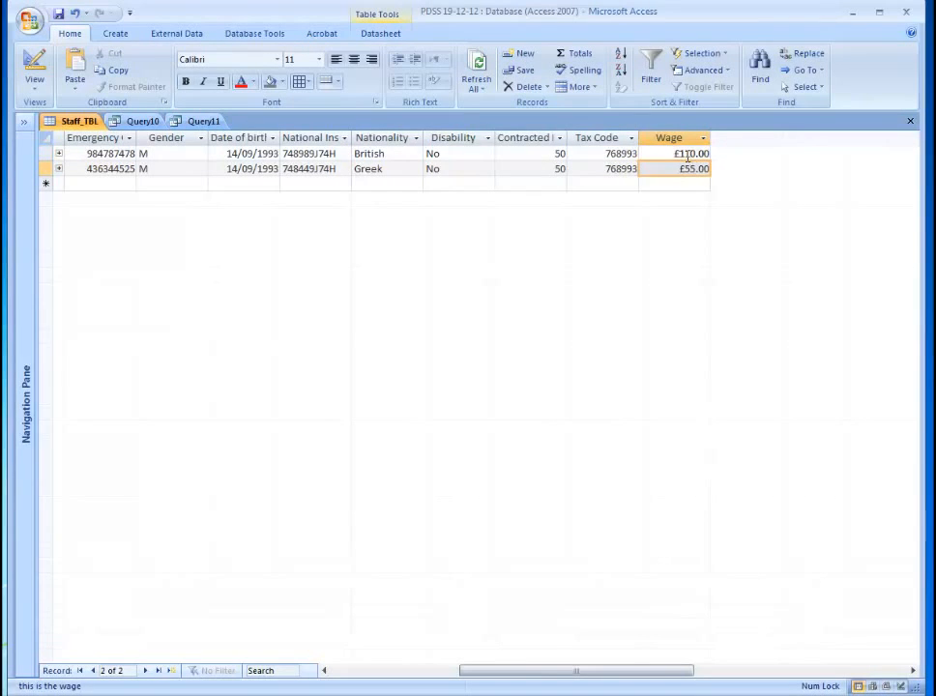
pyautogui.click(677, 154)
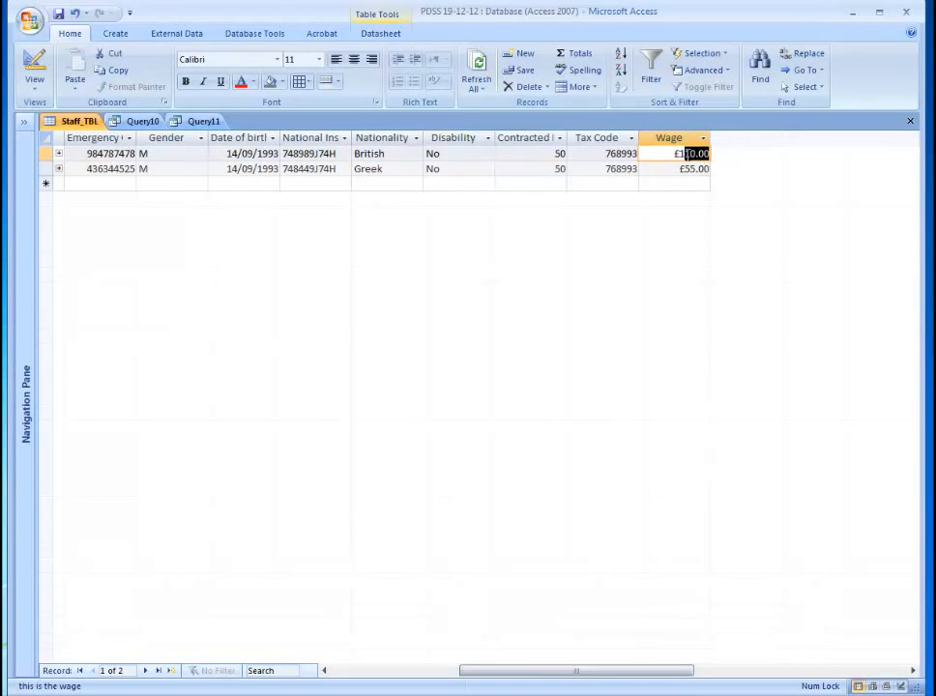
pyautogui.click(694, 169)
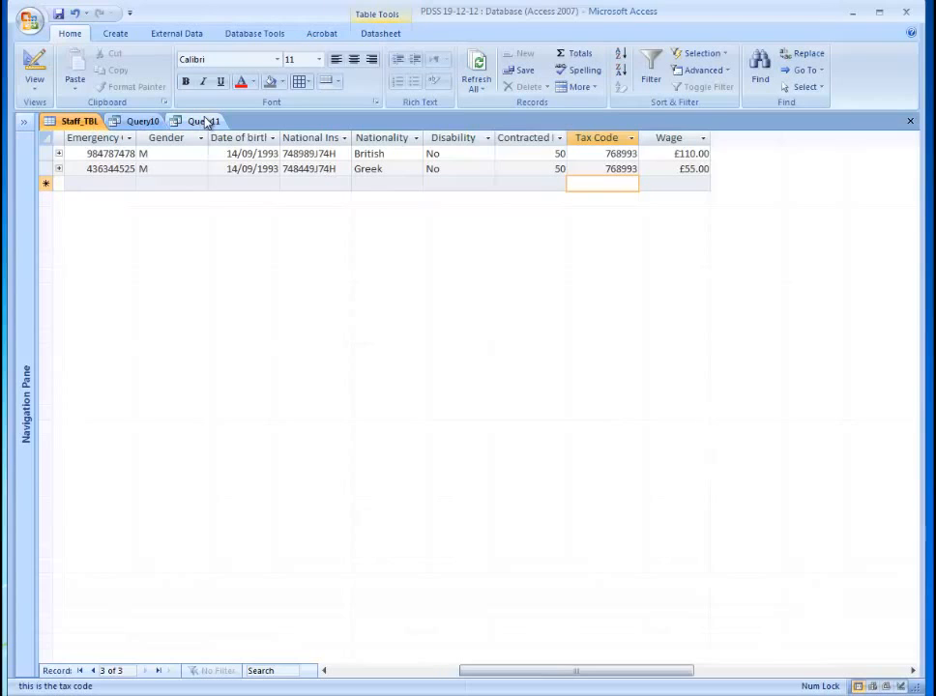
# Reopen Query11 in design view and run the update a second time, confirming the 2 rows
pyautogui.click(203, 121)
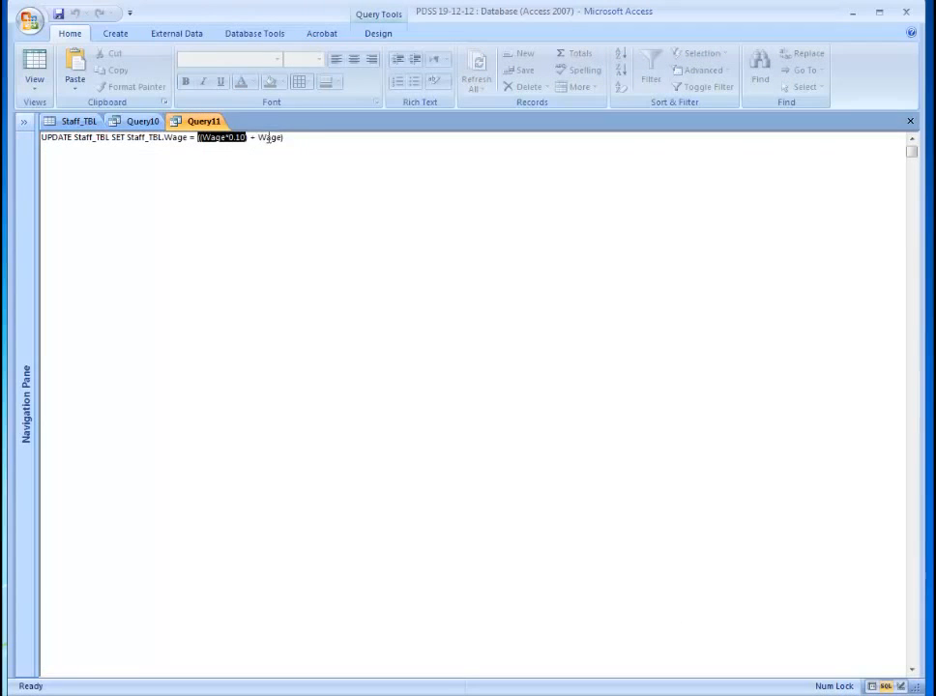
pyautogui.click(33, 70)
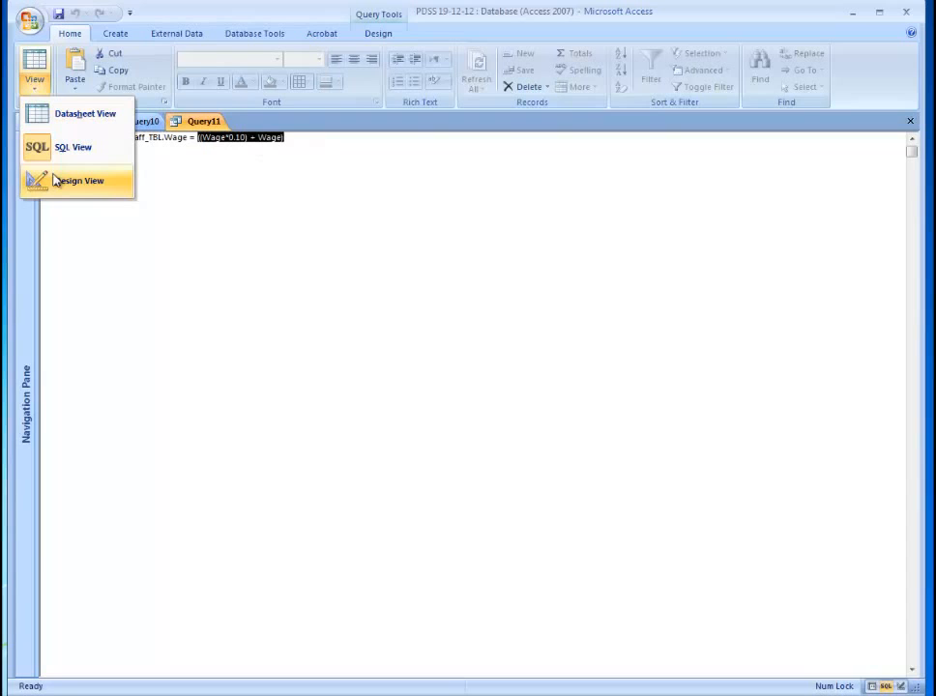
pyautogui.click(79, 181)
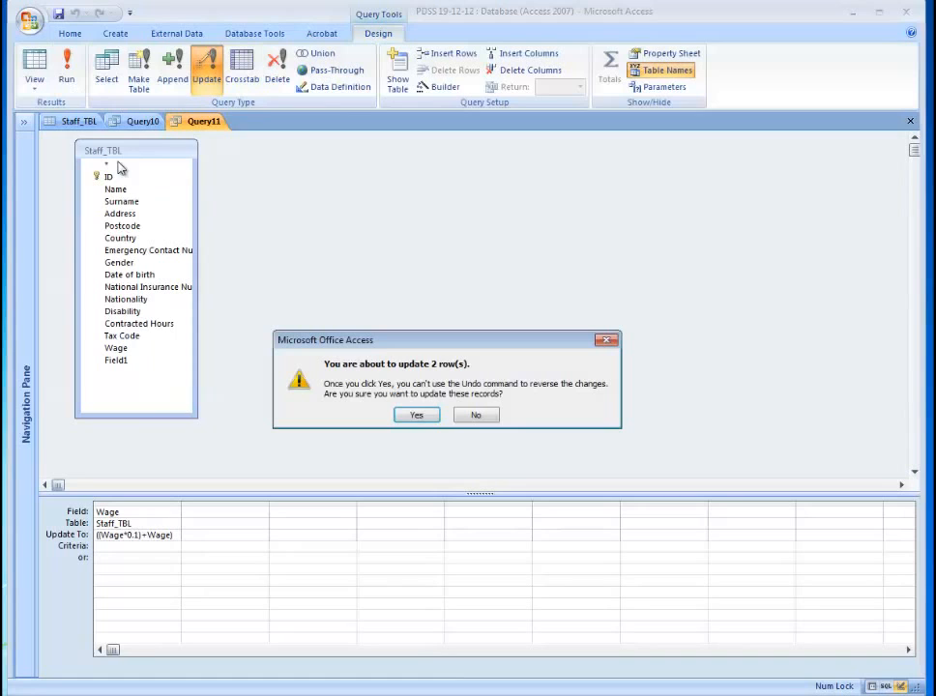
pyautogui.click(416, 415)
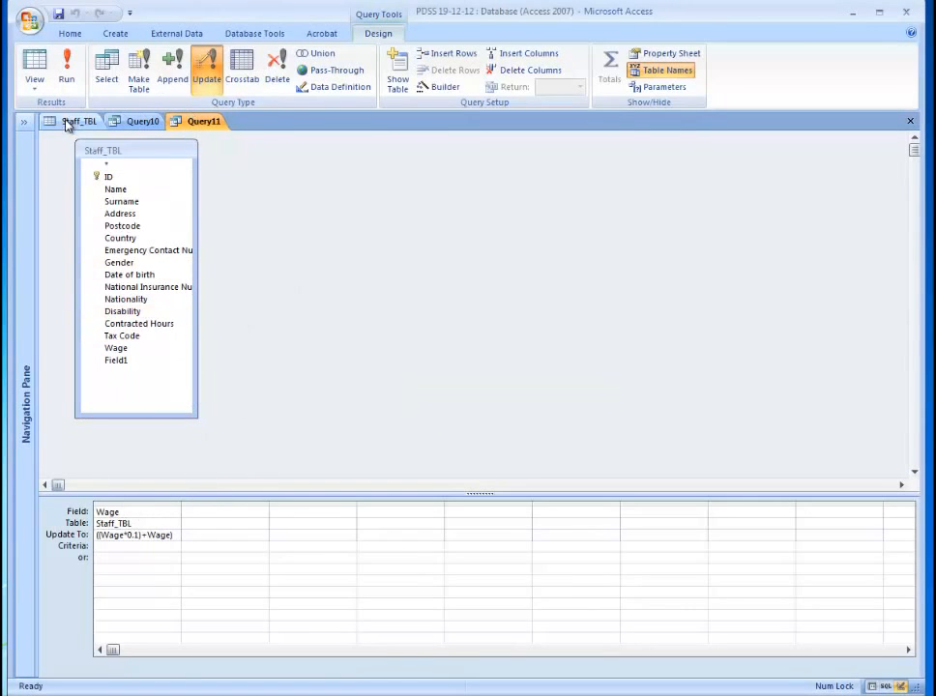
pyautogui.click(77, 121)
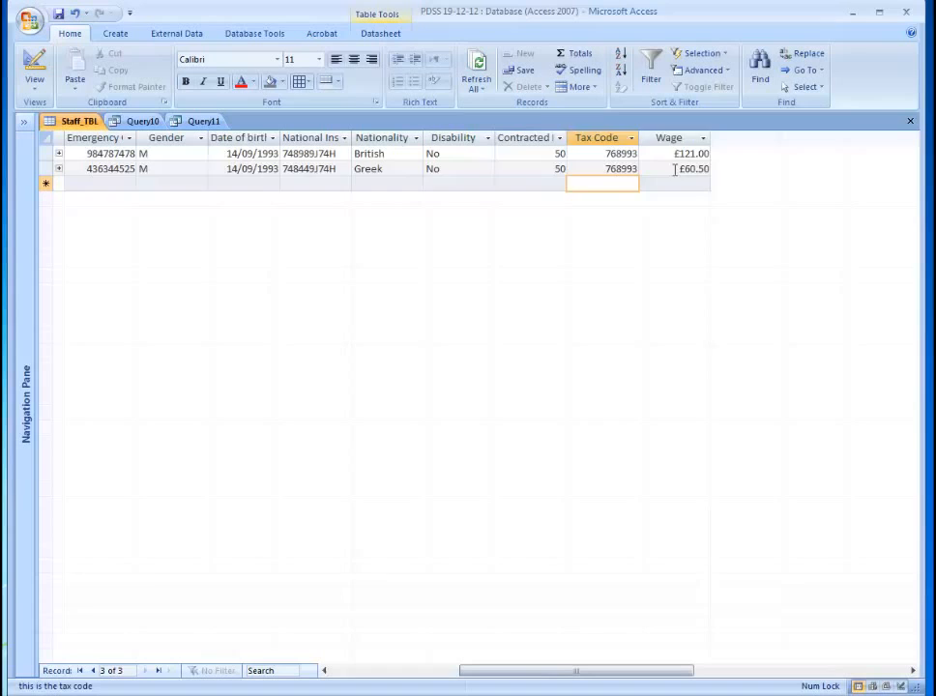
pyautogui.click(691, 154)
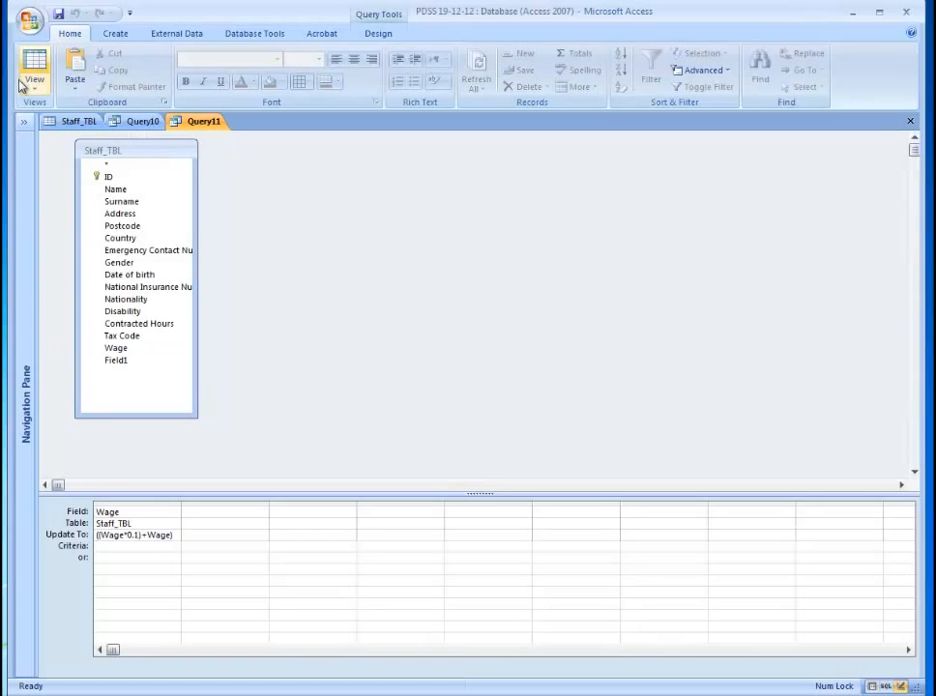
# Review the Update To expression ((Wage*0.1)+Wage) in the design grid
pyautogui.click(34, 69)
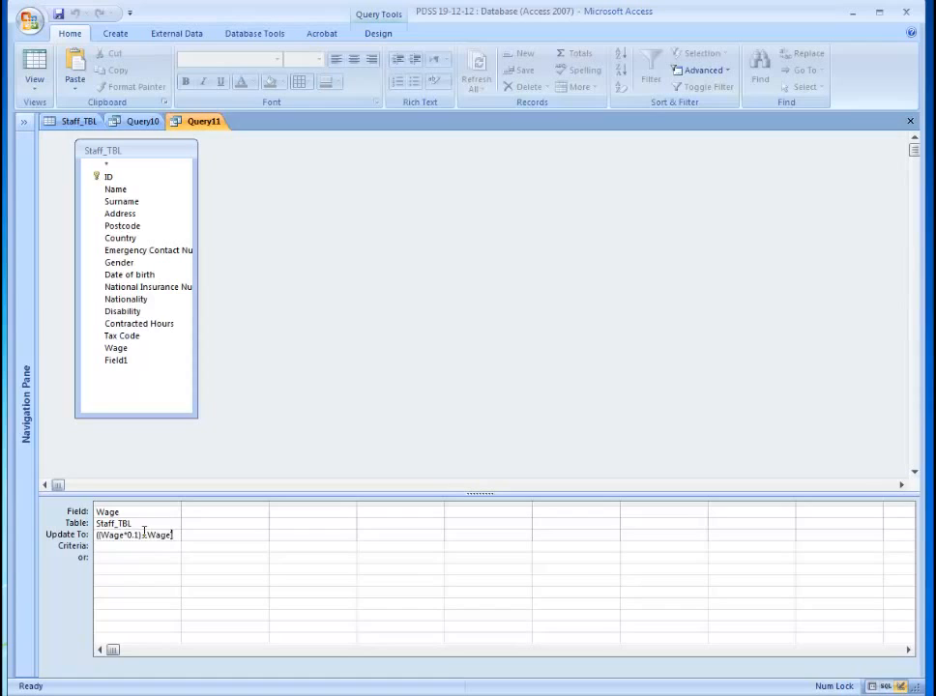
pyautogui.tripleClick(135, 534)
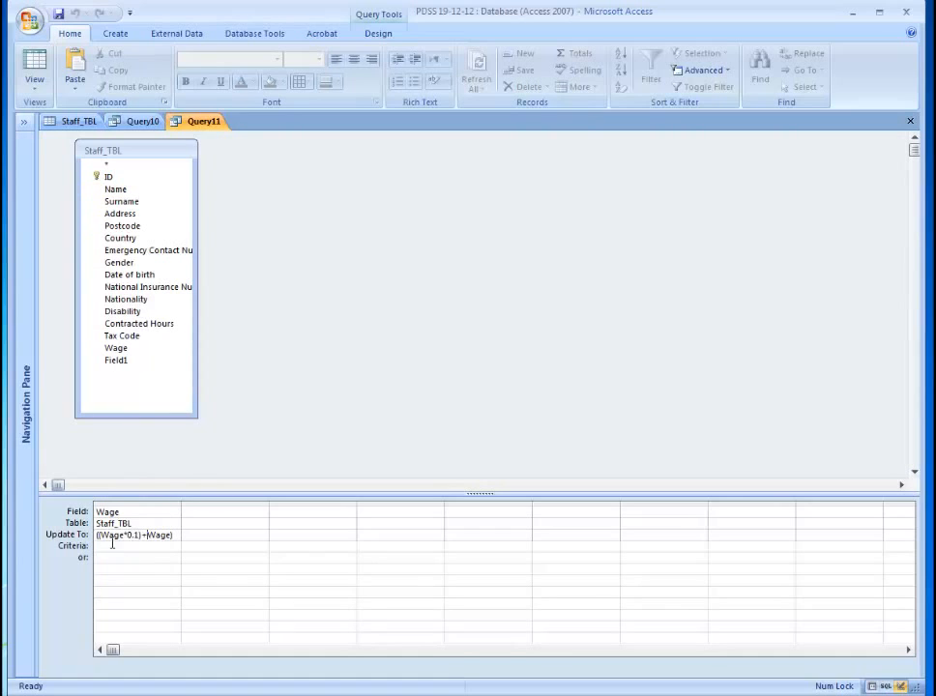
pyautogui.click(35, 59)
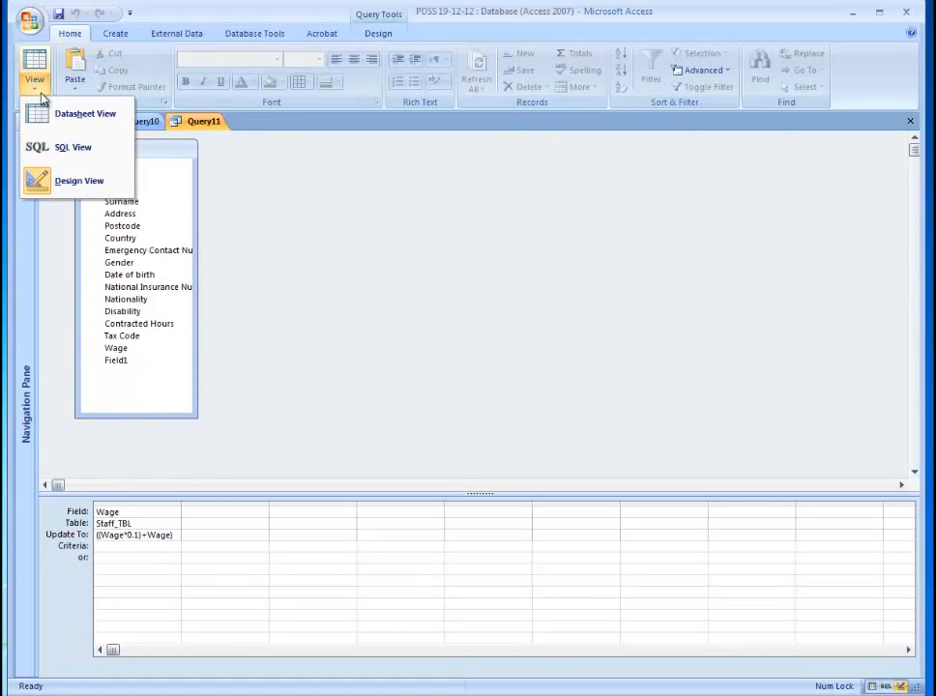
# Show Query11 as SQL and select the whole UPDATE statement
pyautogui.click(72, 146)
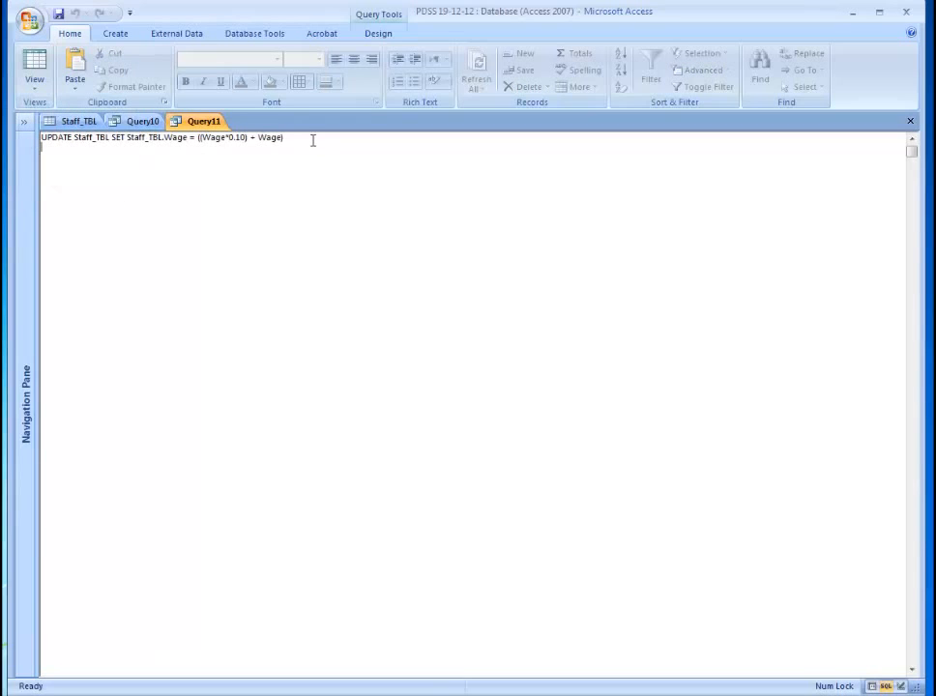
pyautogui.press('ctrl+a')
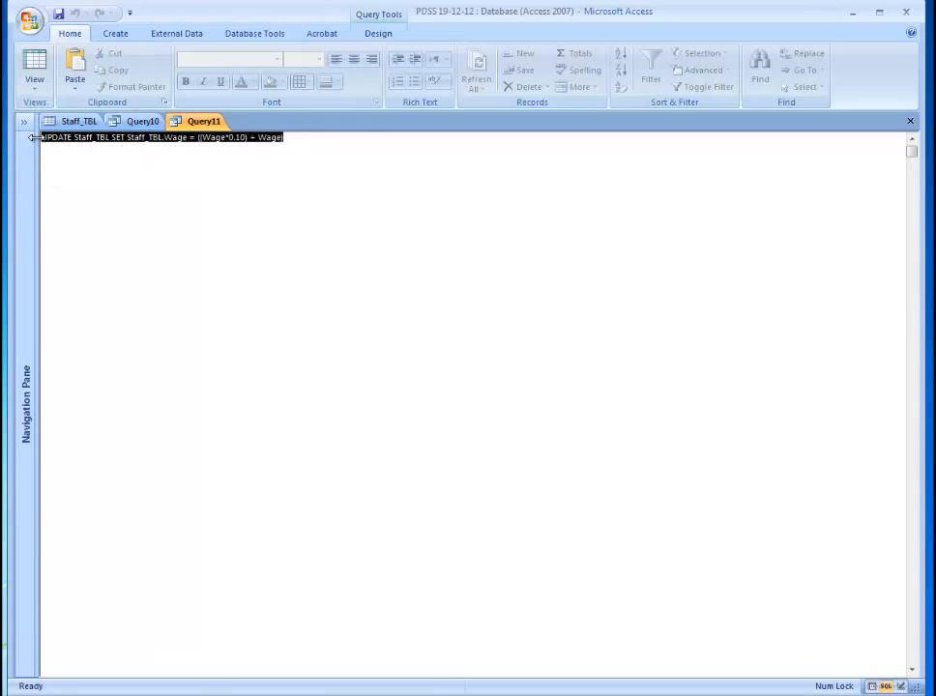